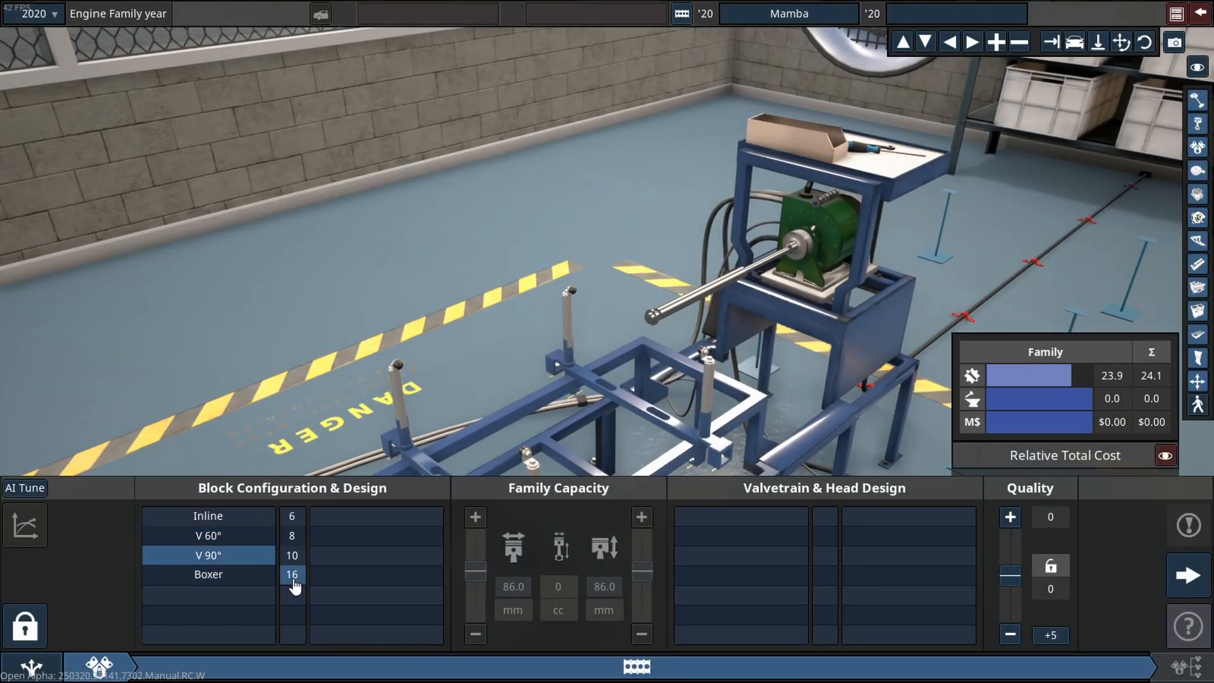
Build a billet-aluminium V90 V16 with 50 mm stroke, 180 mm bore and DOHC five-valve race heads
{"action": "left_click", "coordinate": [375, 614]}
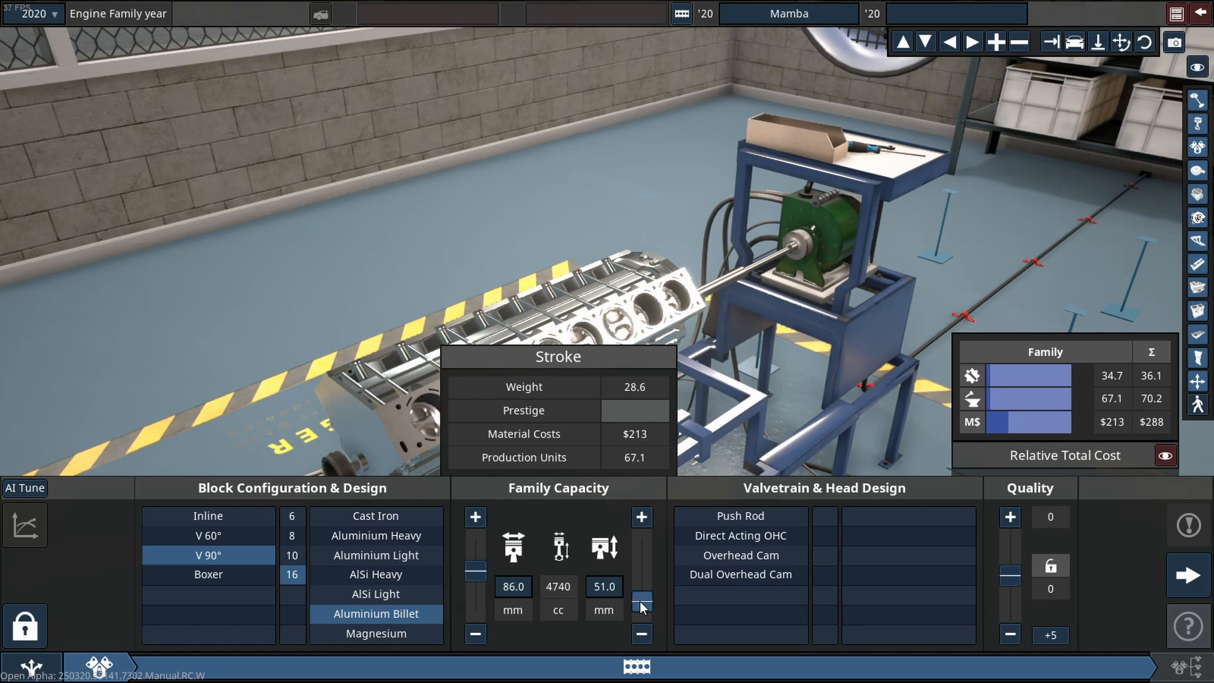
{"action": "left_click", "coordinate": [641, 634]}
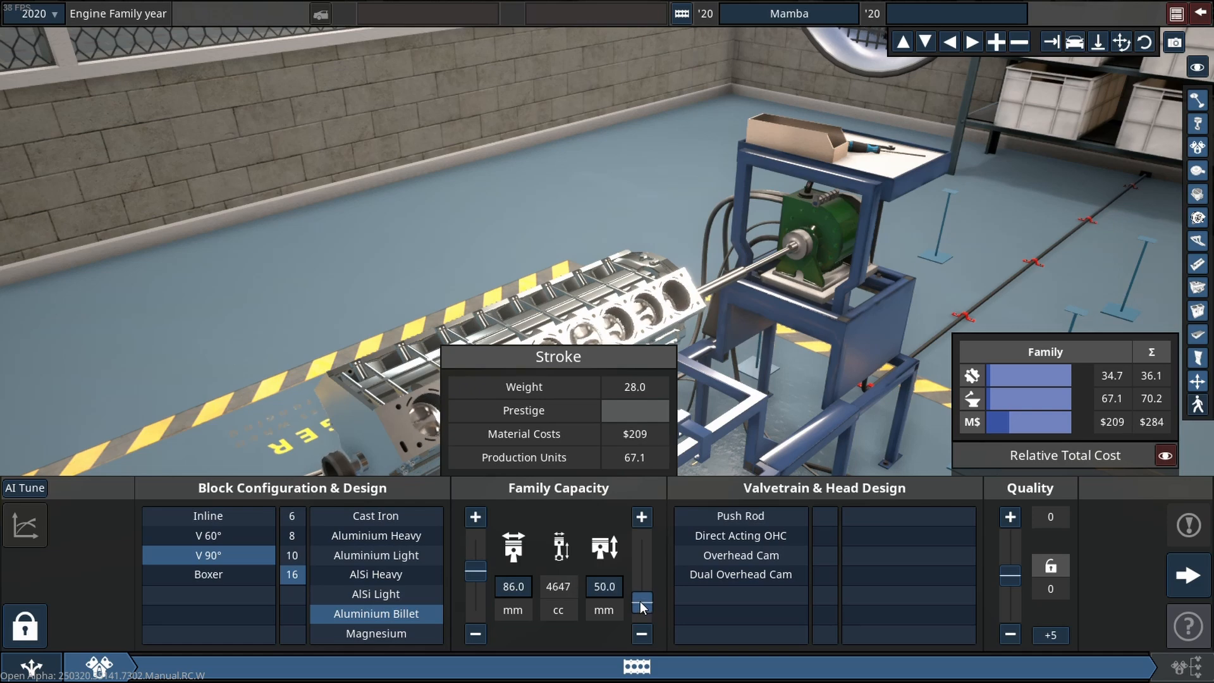
{"action": "left_click_drag", "start_coordinate": [641, 602], "coordinate": [640, 527]}
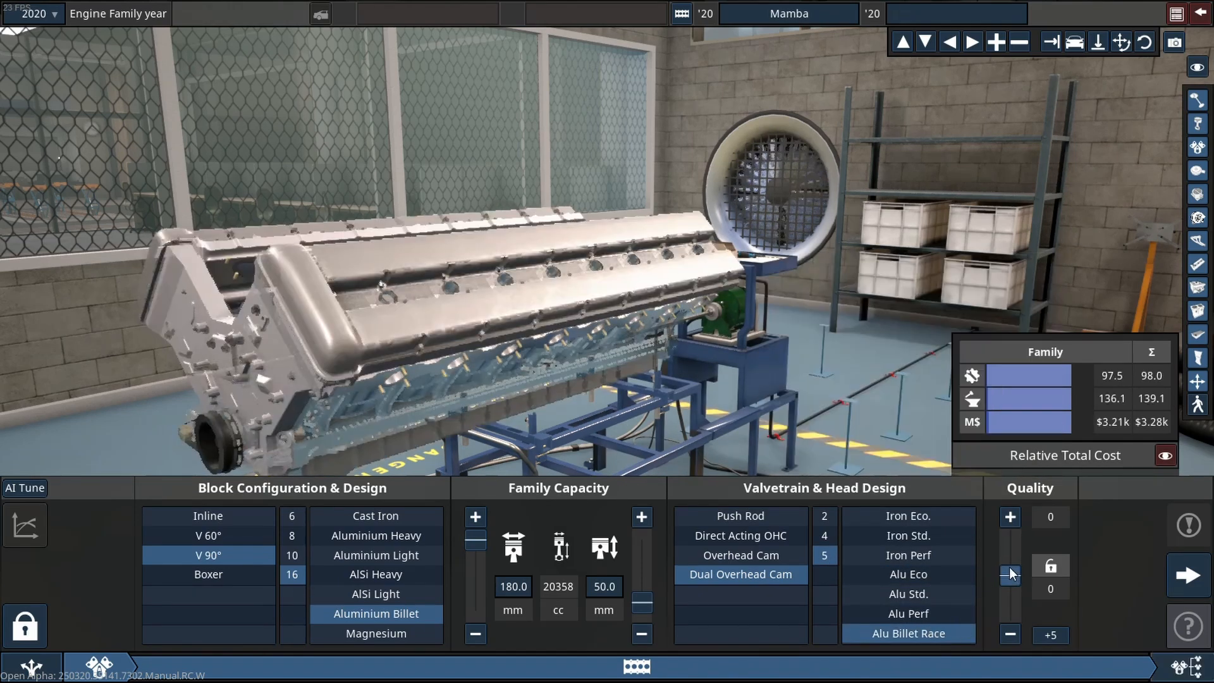
{"action": "left_click", "coordinate": [1187, 575]}
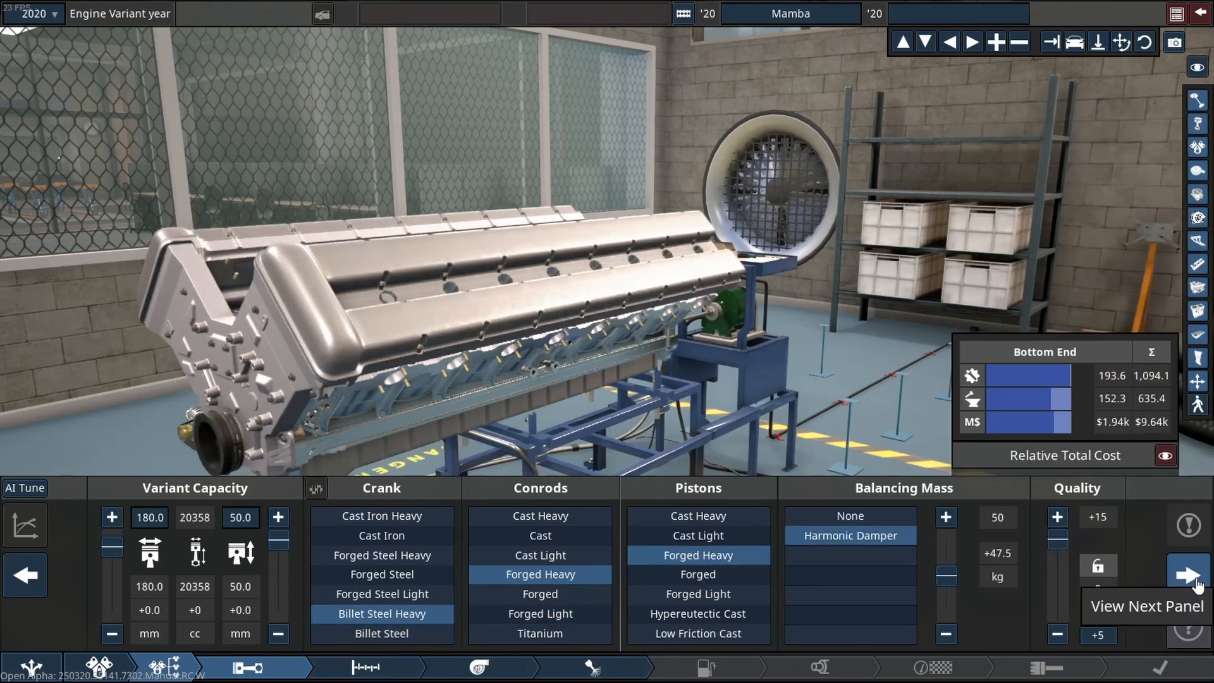
Enable variable valve timing on all cams and fit compound turbos, configuring the Low P and High P pairs
{"action": "left_click", "coordinate": [1188, 576]}
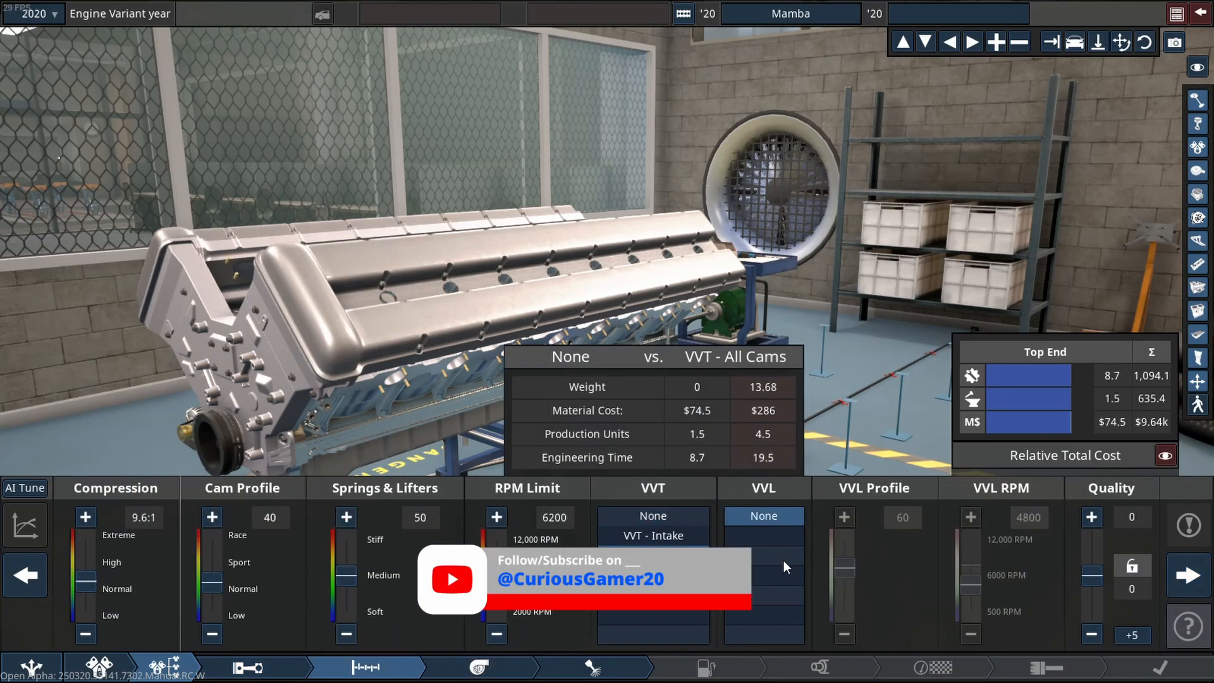
{"action": "left_click", "coordinate": [478, 668]}
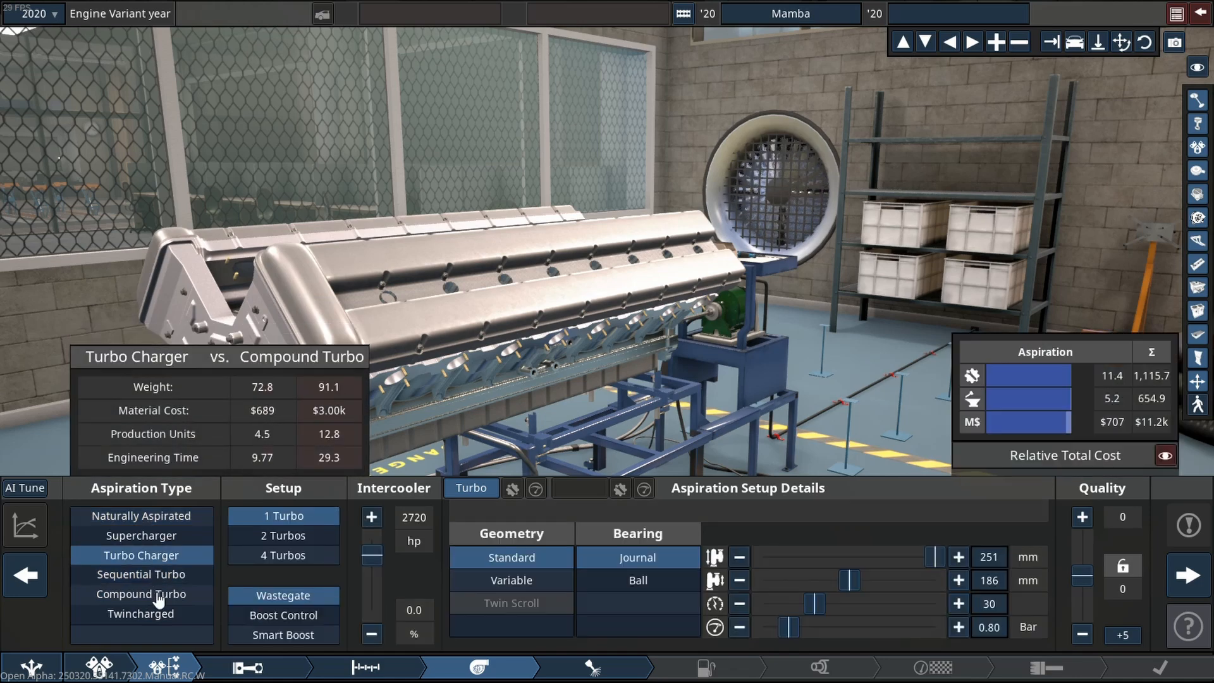
{"action": "mouse_move", "coordinate": [141, 593]}
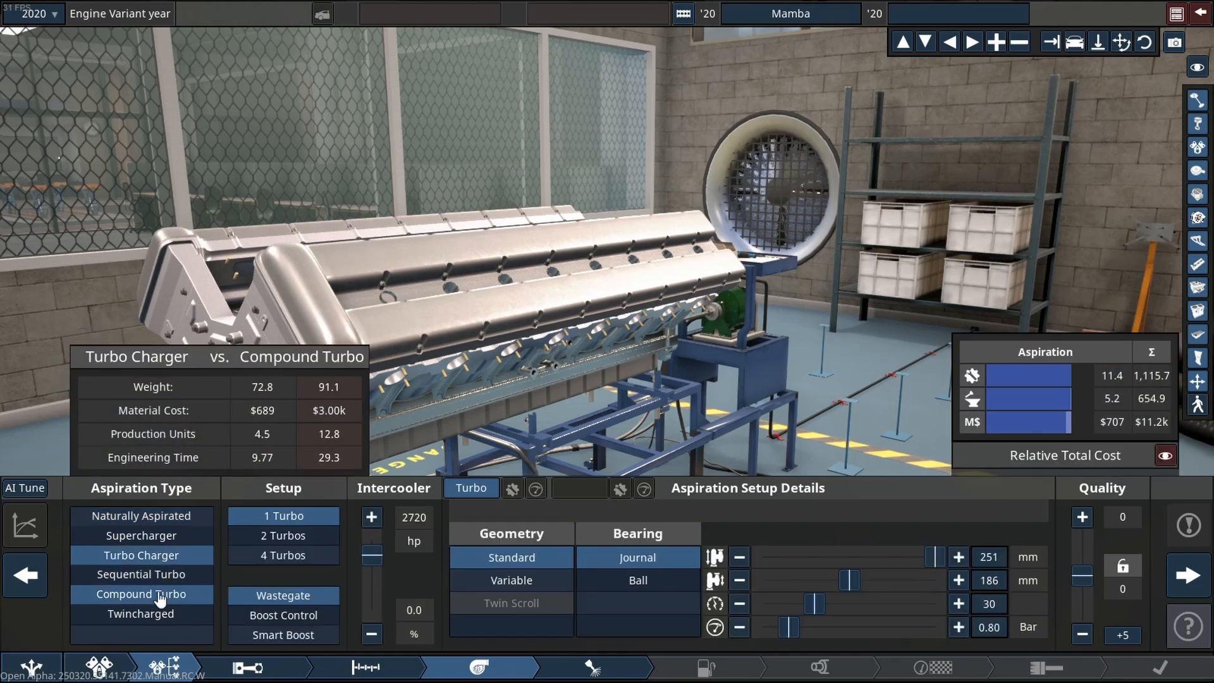
{"action": "left_click", "coordinate": [283, 634]}
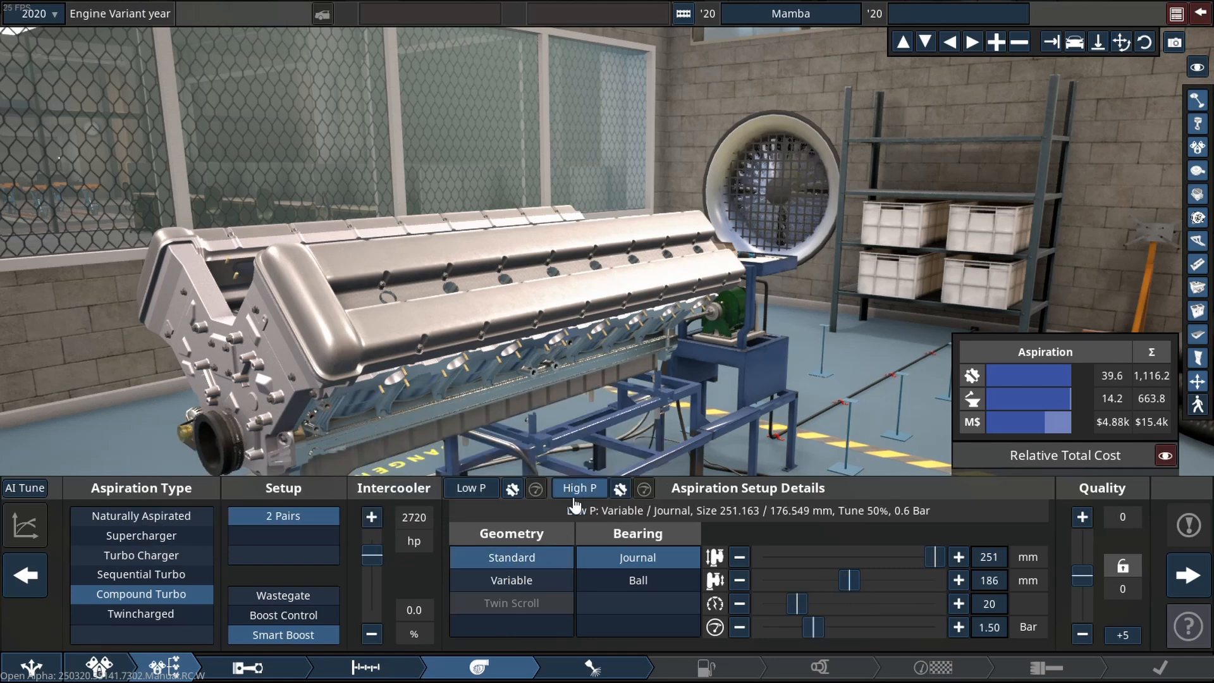
{"action": "left_click", "coordinate": [470, 487]}
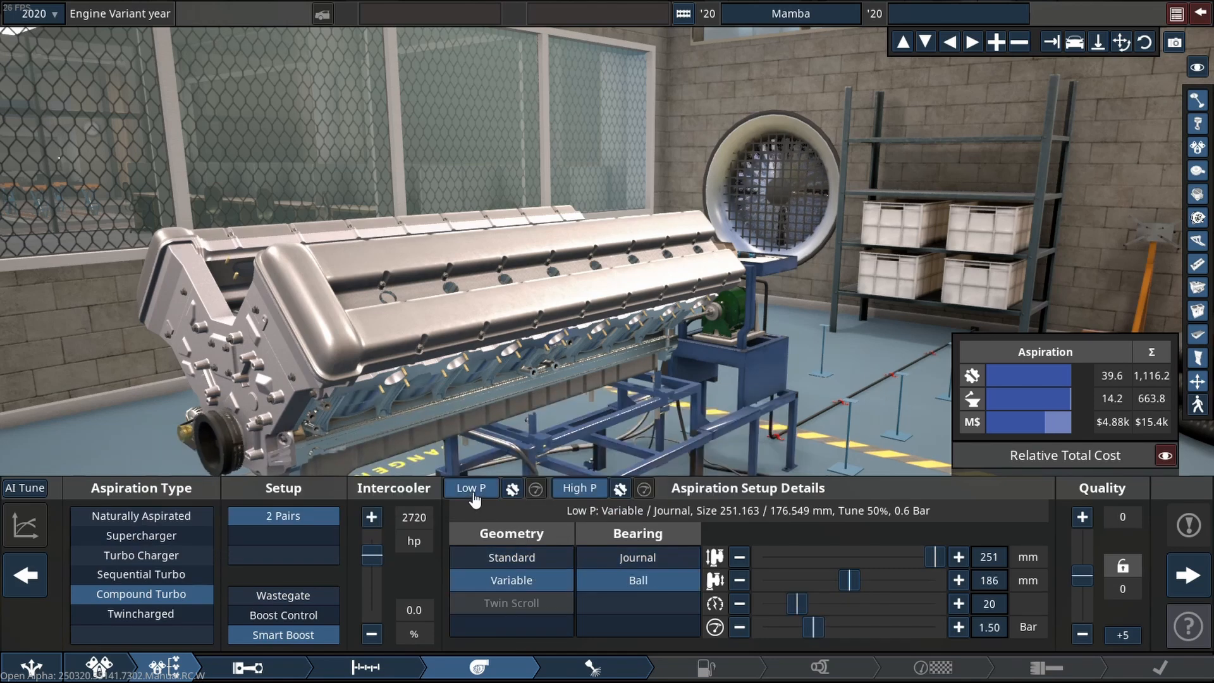
{"action": "left_click", "coordinate": [578, 487]}
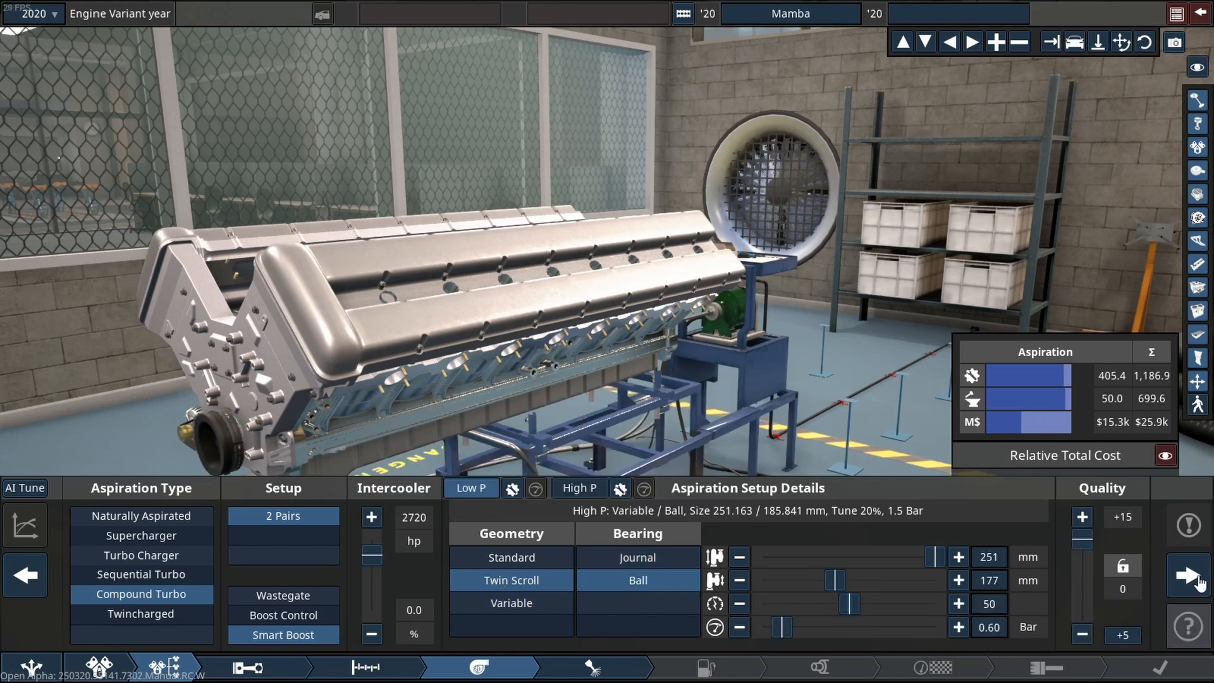
Fit per-cylinder direct injection, NM90 107 RON nitromethane fuel and a race intake manifold
{"action": "left_click", "coordinate": [593, 667]}
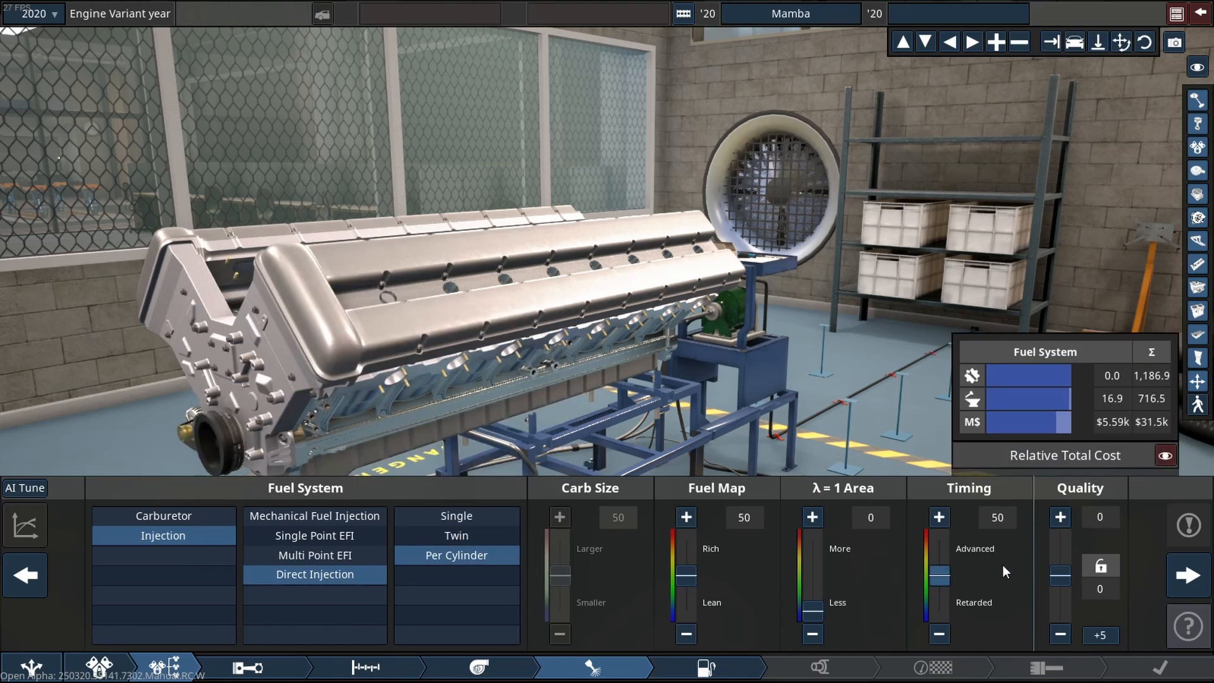
{"action": "left_click", "coordinate": [1187, 575]}
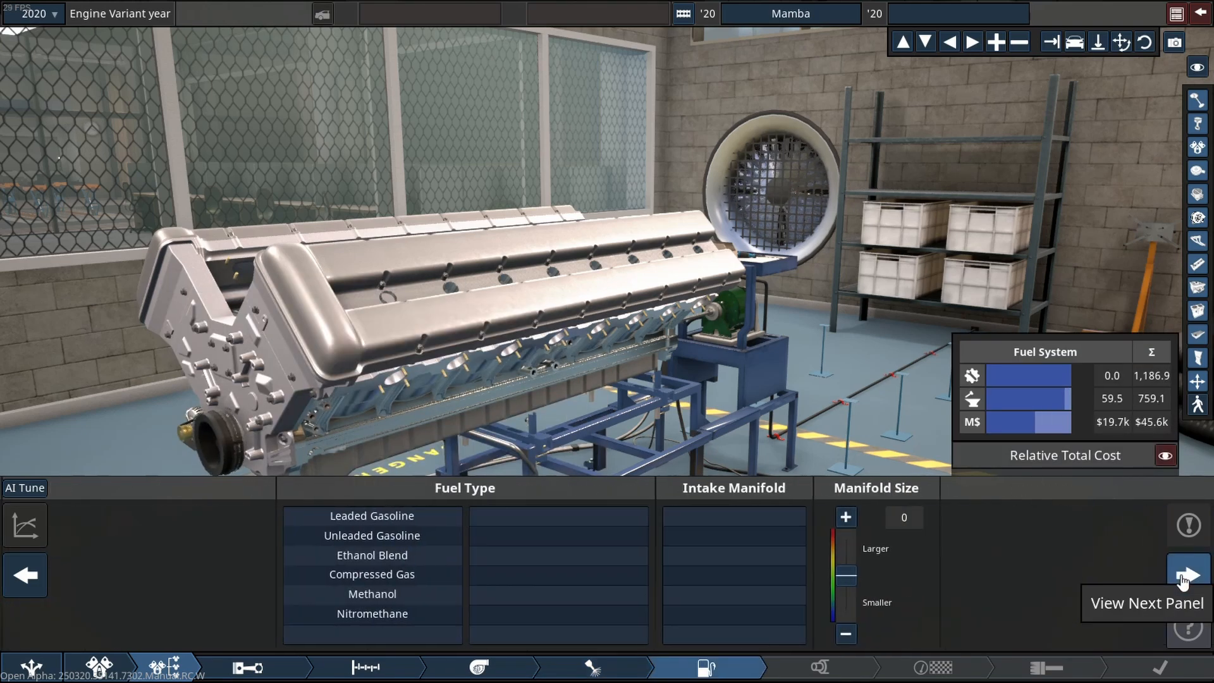
{"action": "left_click", "coordinate": [371, 613]}
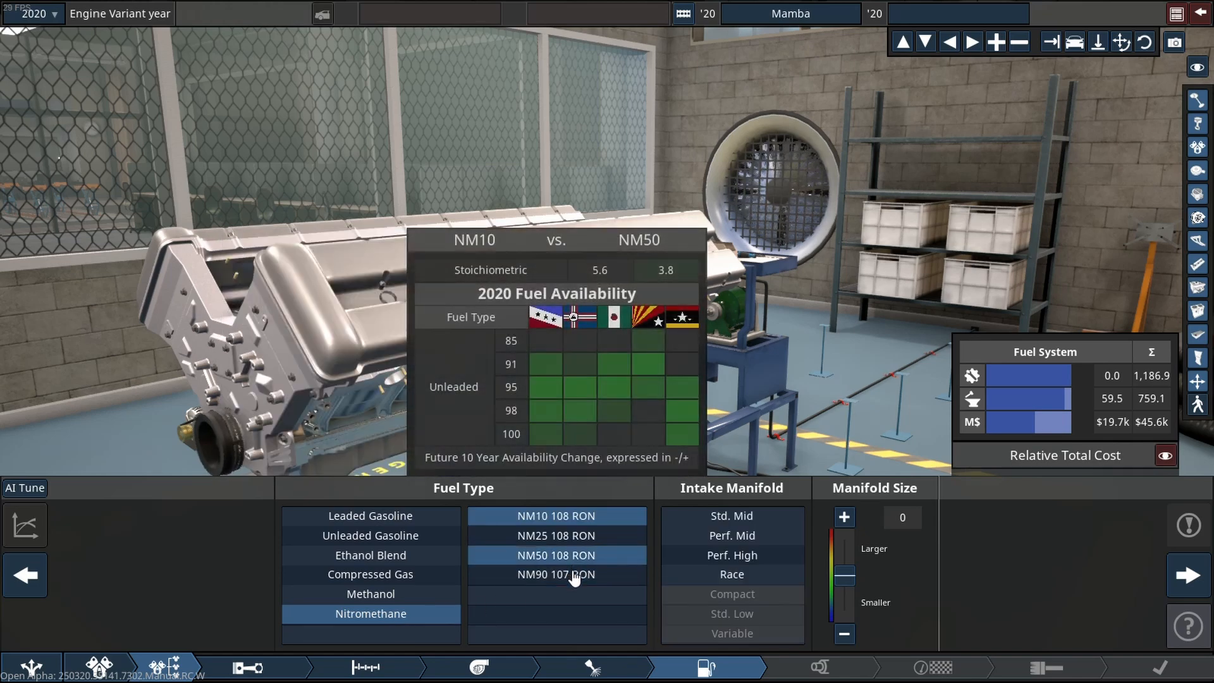
{"action": "left_click", "coordinate": [730, 574]}
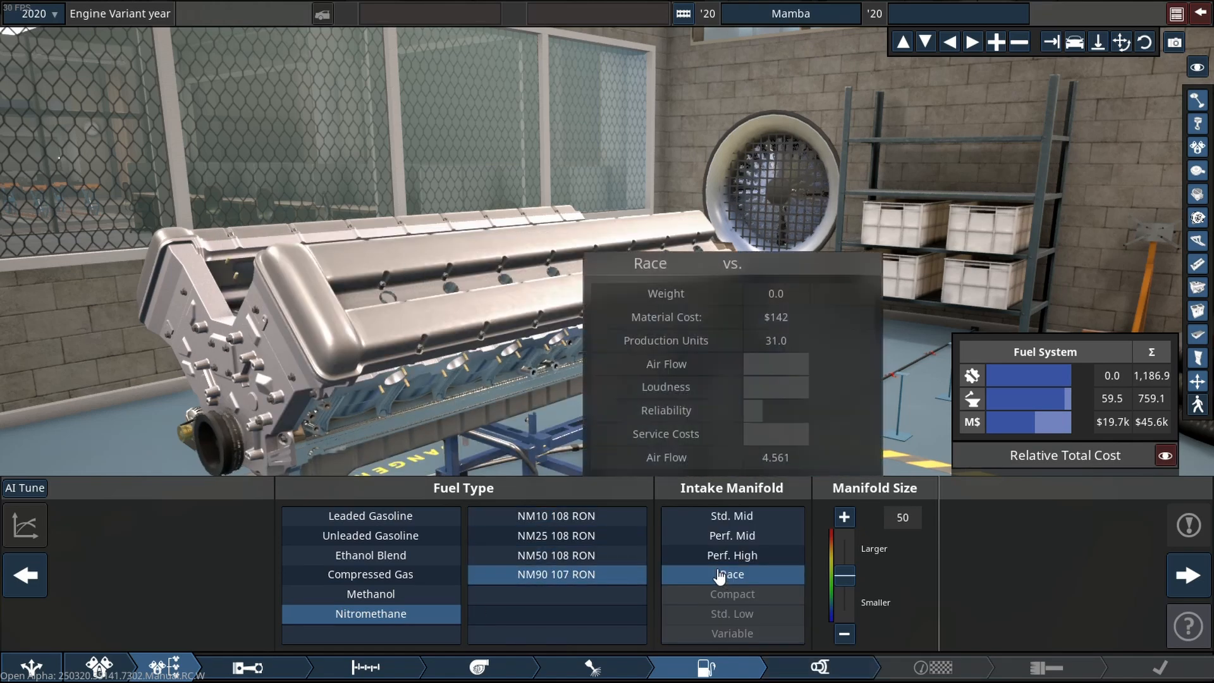
{"action": "left_click", "coordinate": [1187, 575]}
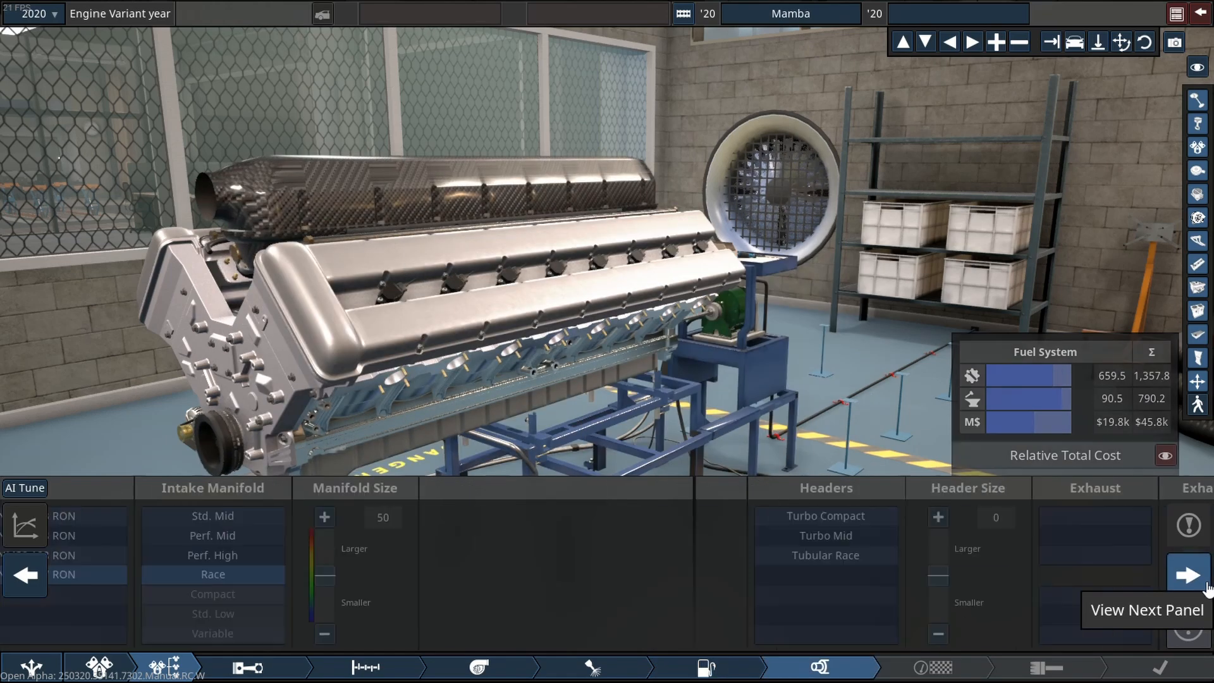
{"action": "left_click", "coordinate": [1189, 575]}
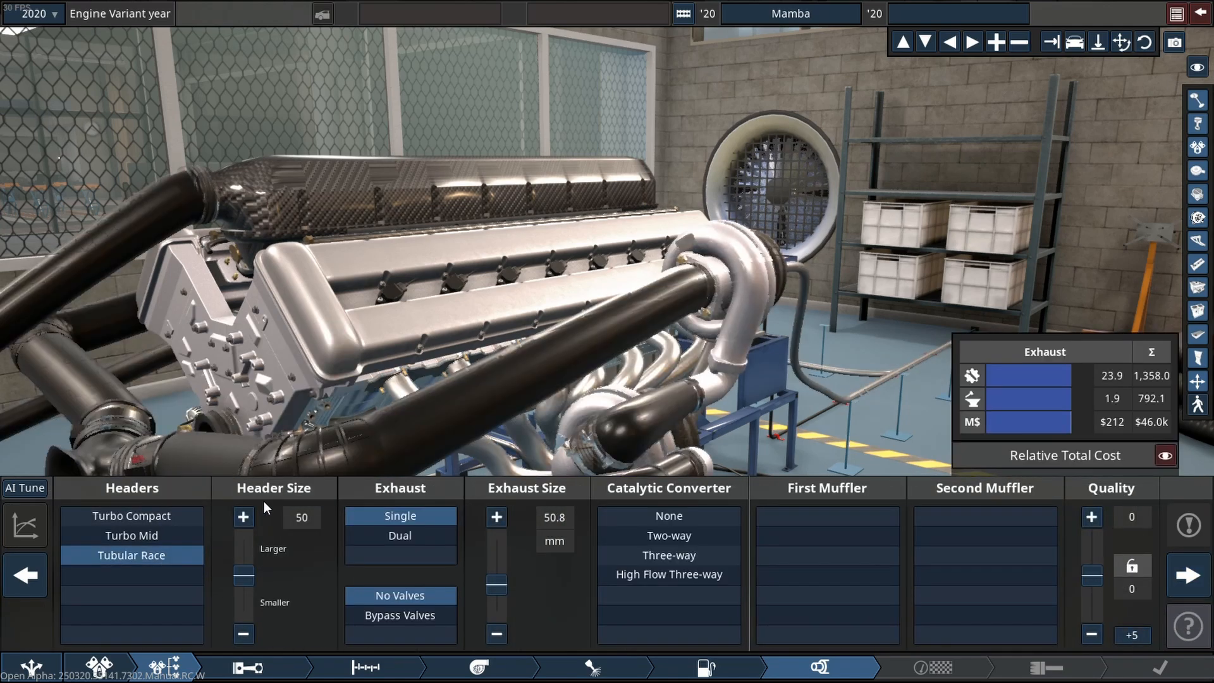
Set the intercooler to 58% and view the power and torque curves (about 5,796 hp)
{"action": "left_click", "coordinate": [399, 534]}
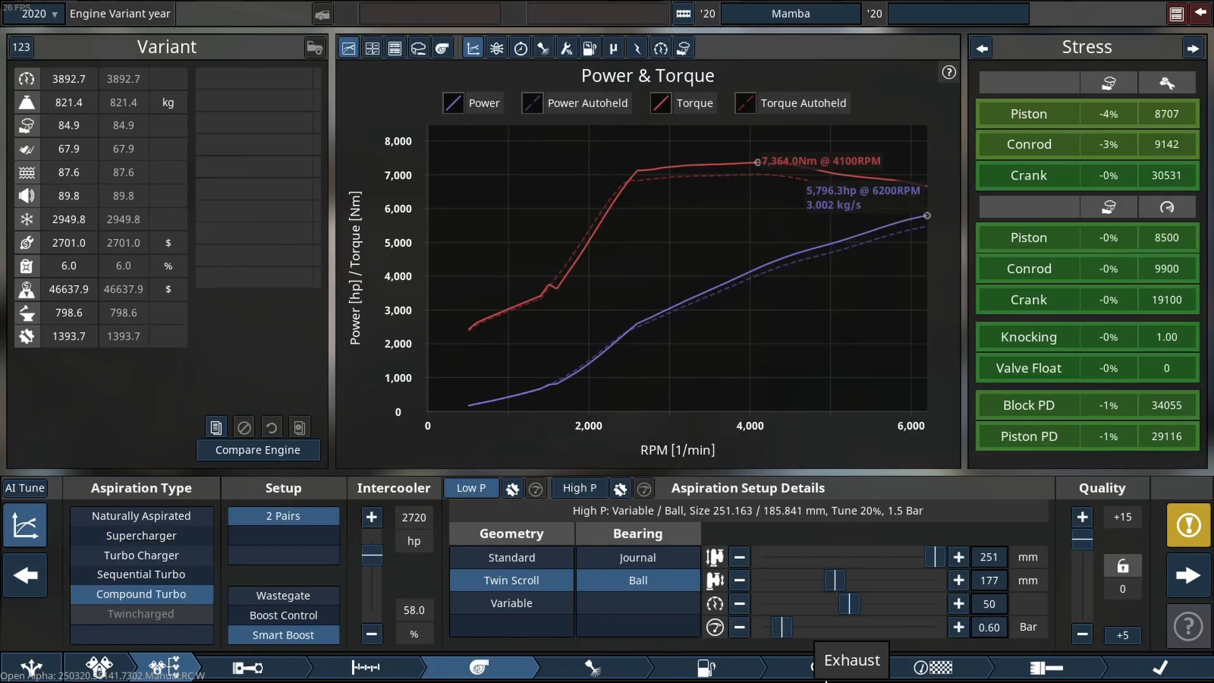
{"action": "mouse_move", "coordinate": [979, 48]}
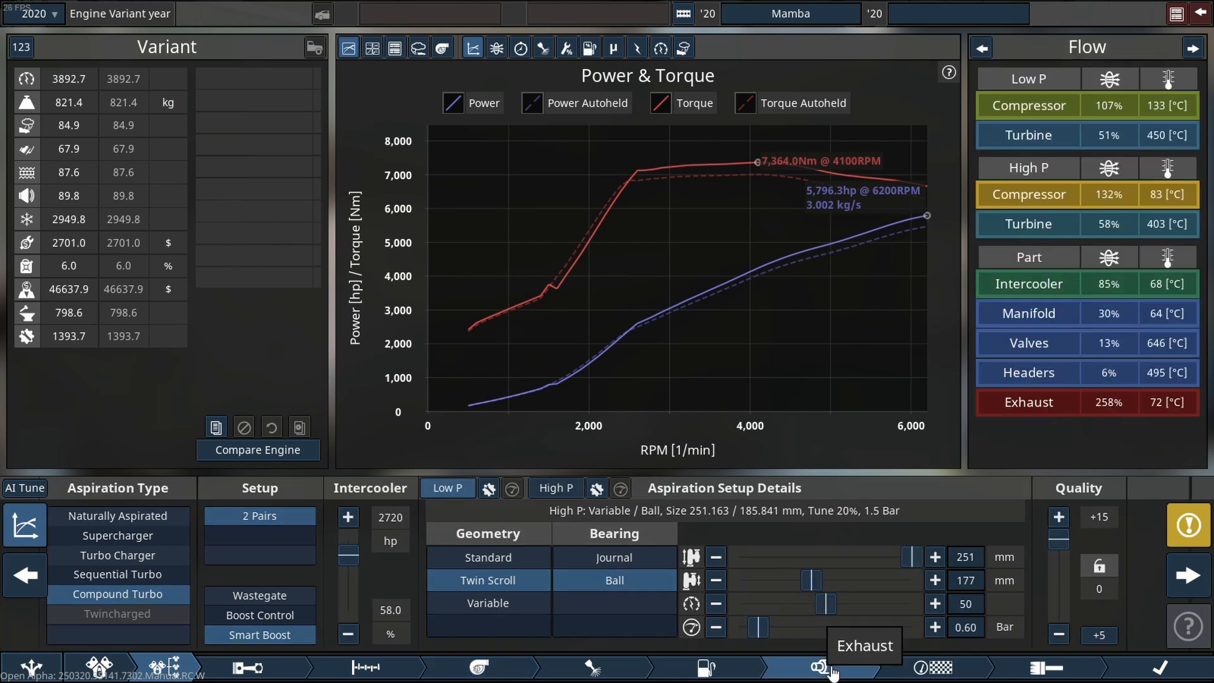
Fit a catalyst-free, unmuffled dual 216 mm exhaust and set an 8,400 rpm limit
{"action": "left_click", "coordinate": [817, 667]}
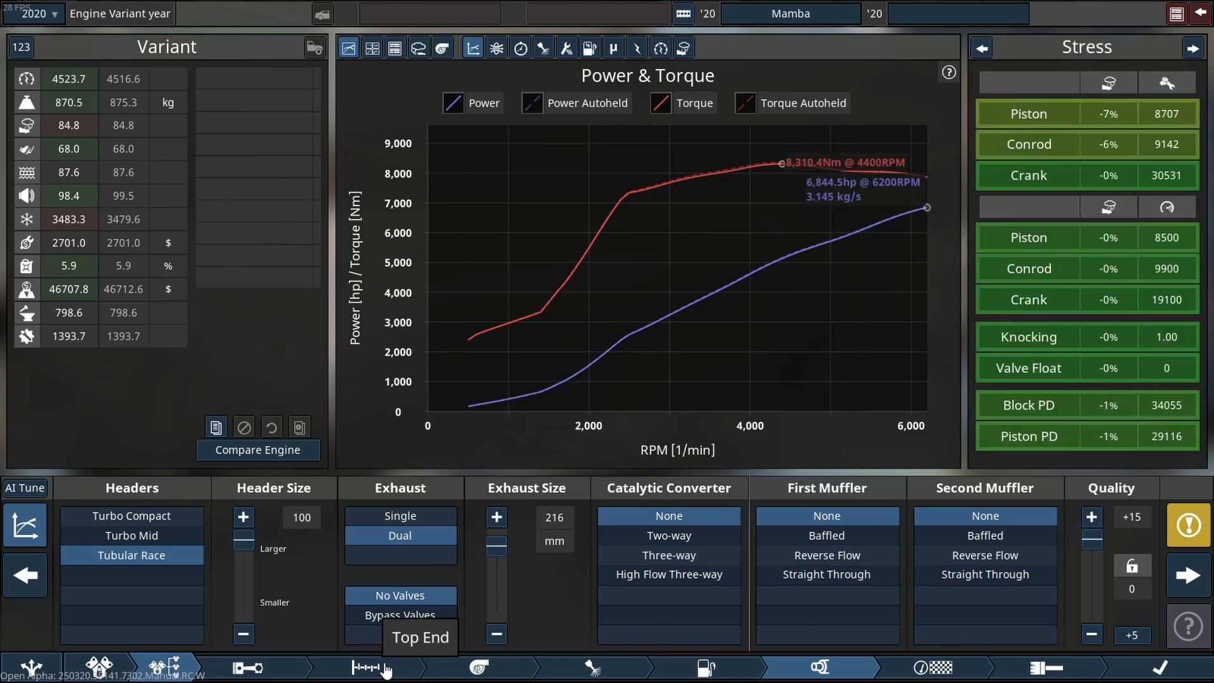
{"action": "left_click", "coordinate": [363, 666]}
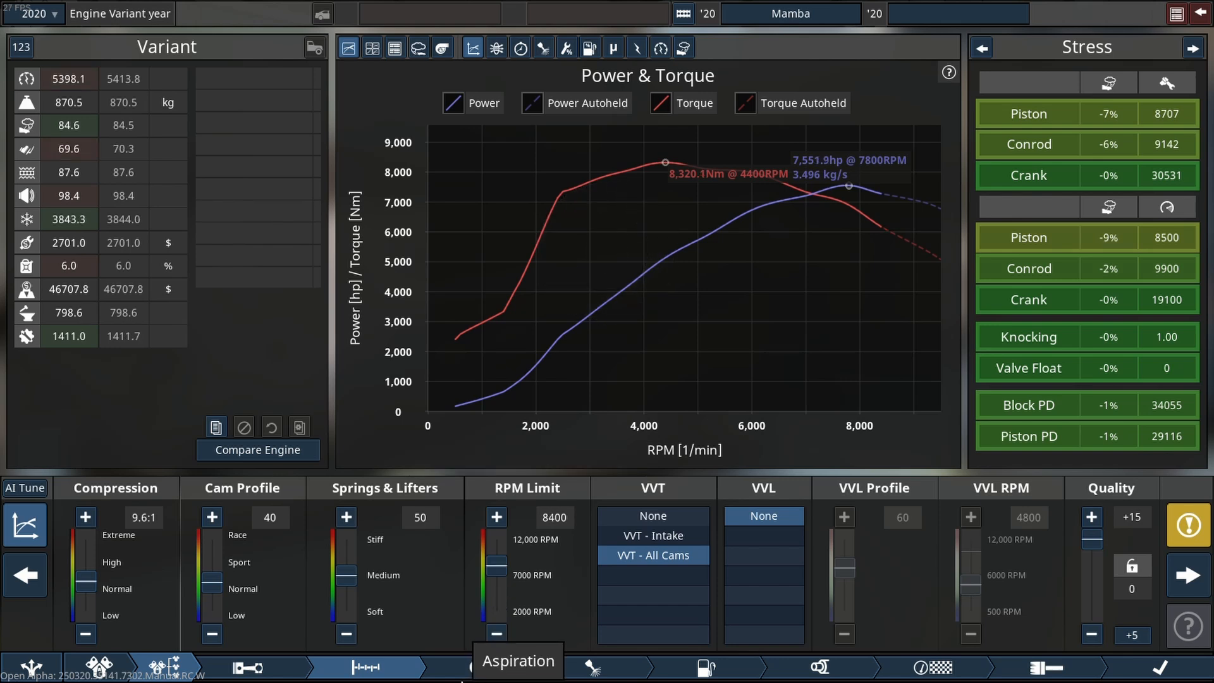
Drop compression to 9.1:1 and raise springs and lifters to 61
{"action": "left_click", "coordinate": [346, 517]}
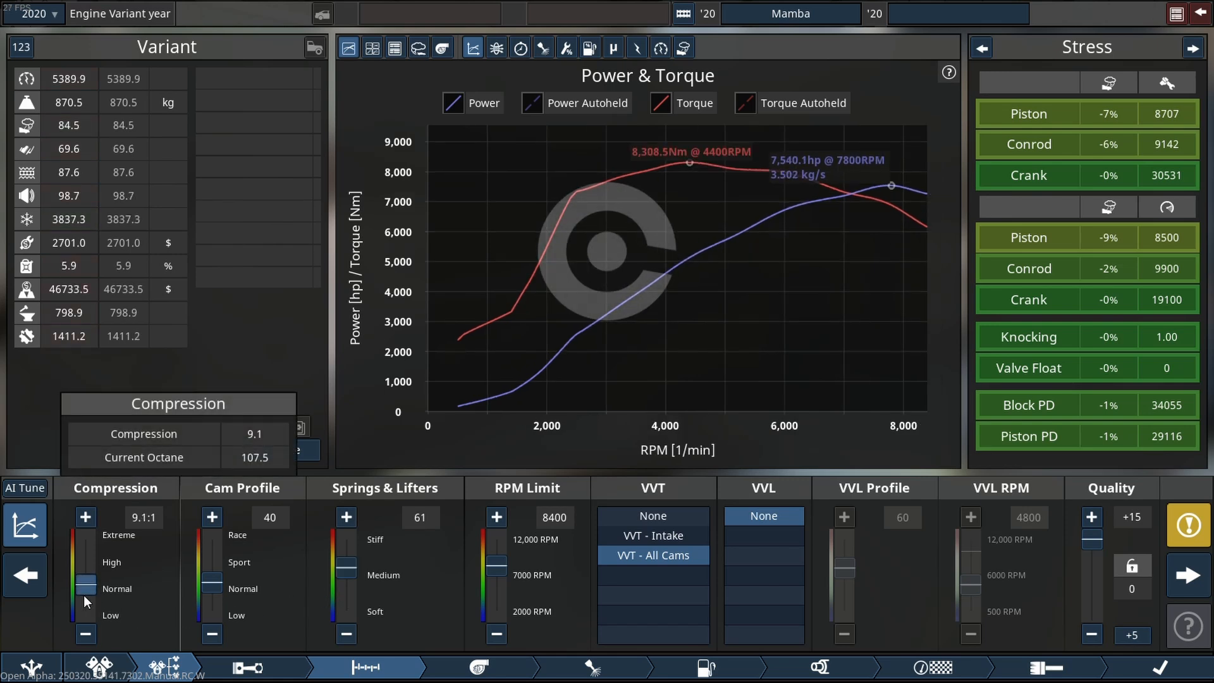
{"action": "left_click", "coordinate": [85, 516]}
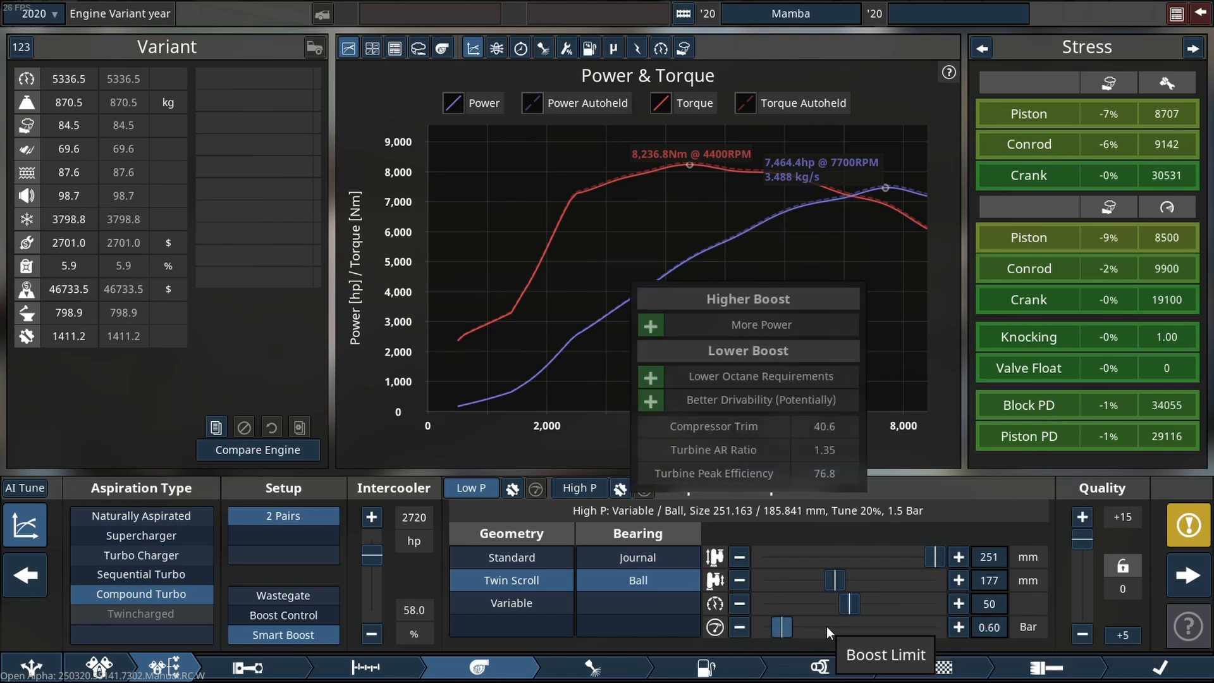
Raise boost to about 1.5 bar with a 12,100 hp intercooler and variable-geometry turbos
{"action": "left_click_drag", "start_coordinate": [780, 627], "coordinate": [811, 627]}
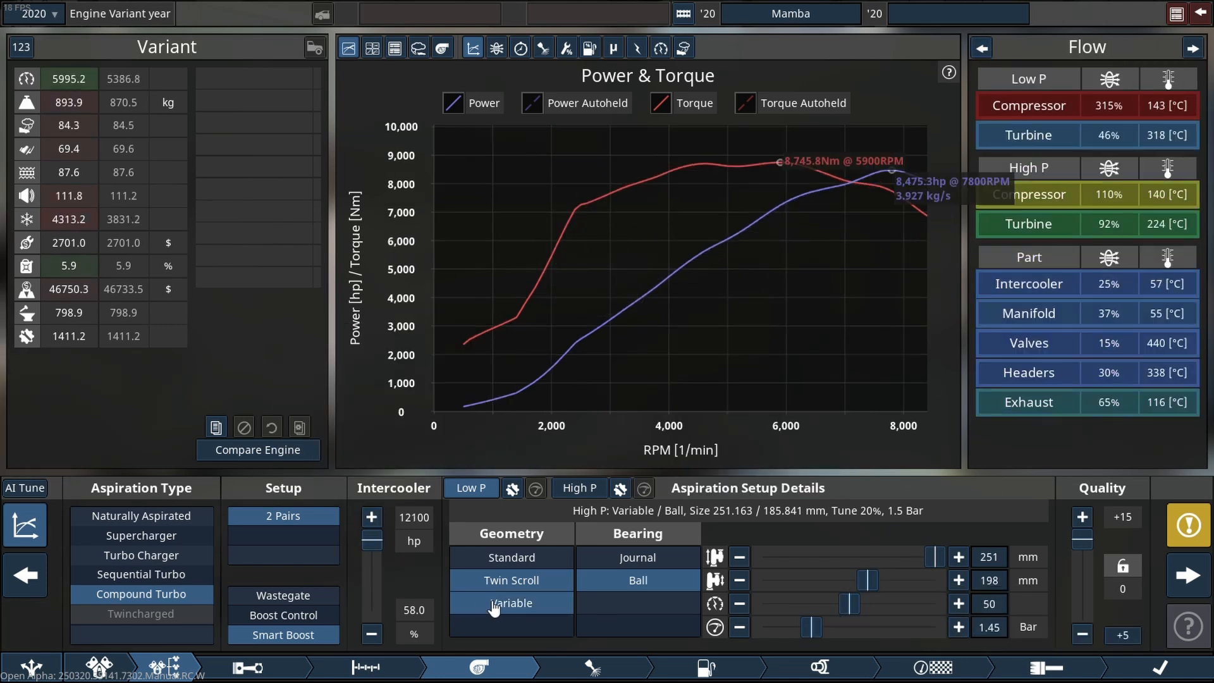
{"action": "left_click", "coordinate": [578, 488]}
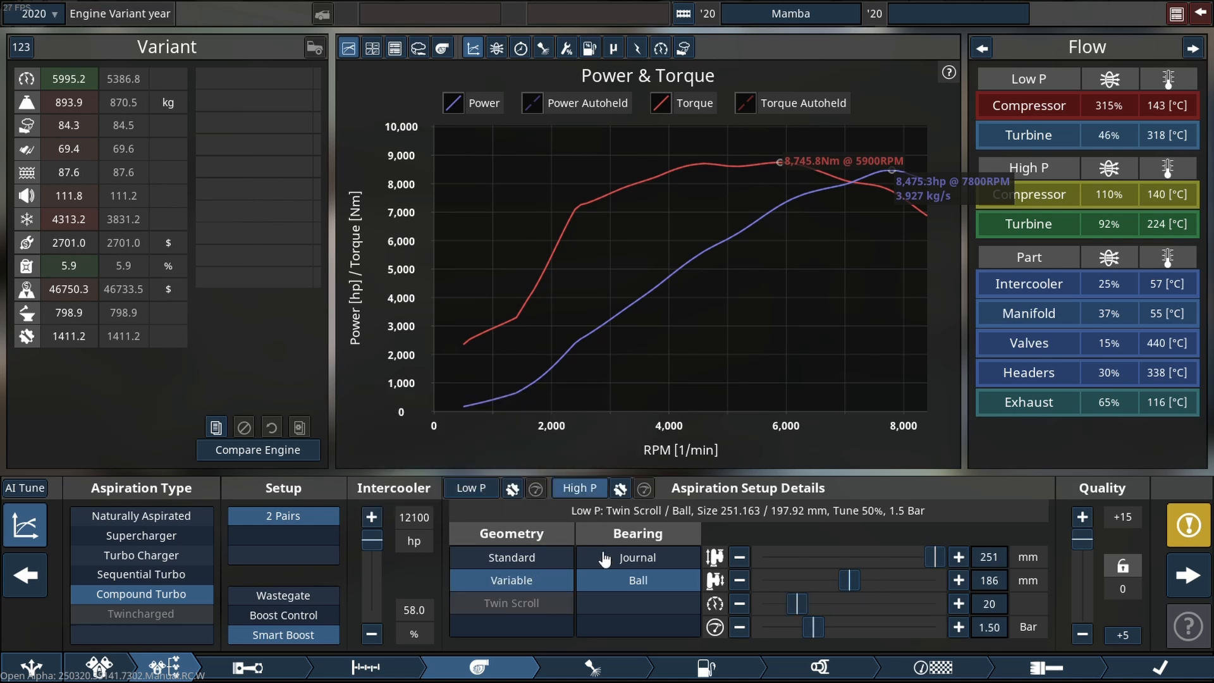
Raise turbo boost to 2.70 bar and beyond, and enlarge the turbine inducer
{"action": "left_click_drag", "start_coordinate": [813, 625], "coordinate": [830, 625]}
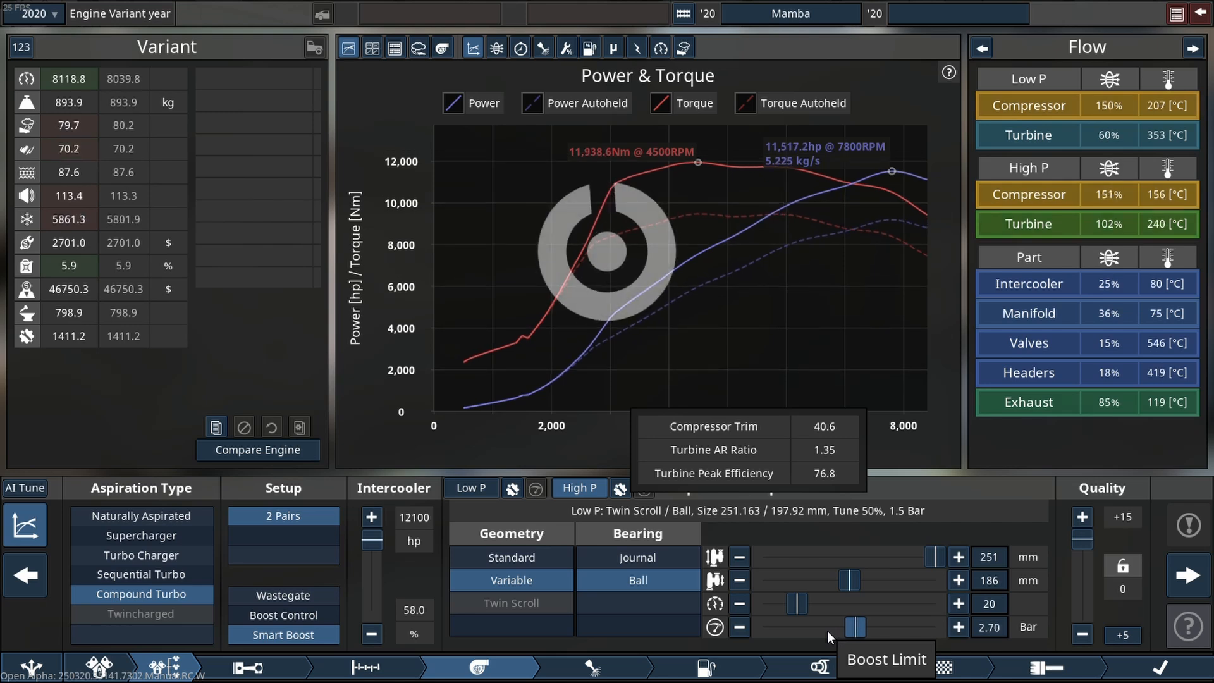
{"action": "left_click_drag", "start_coordinate": [844, 579], "coordinate": [860, 579]}
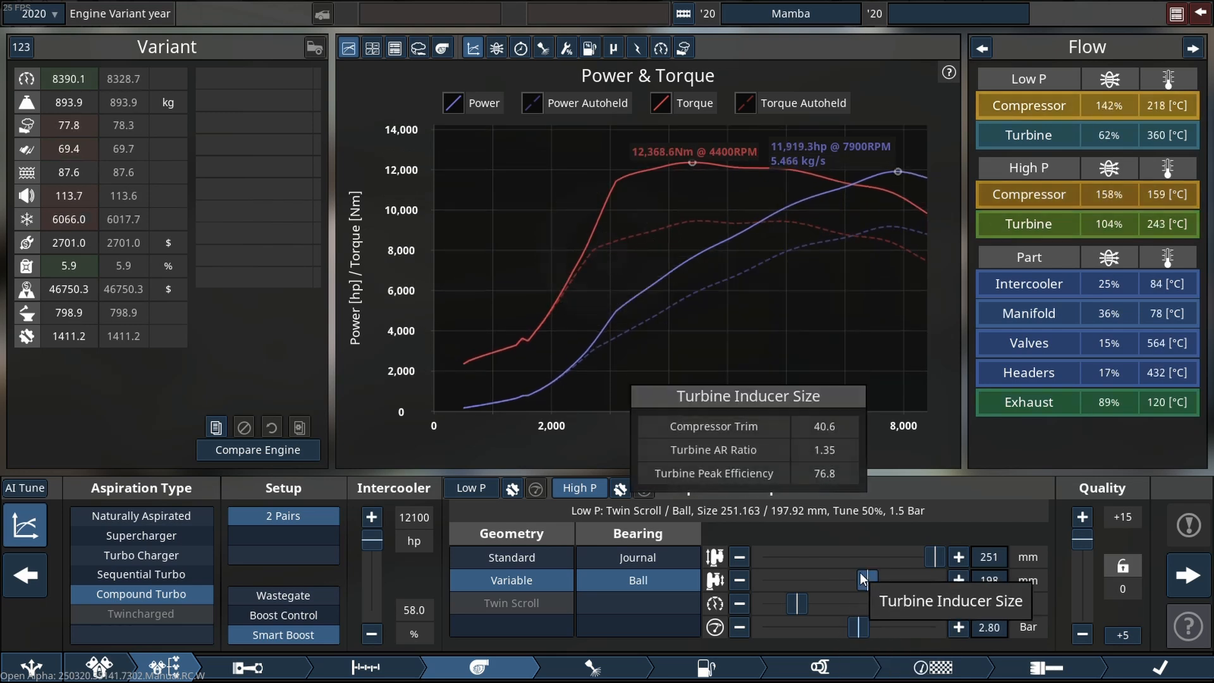
{"action": "left_click_drag", "start_coordinate": [861, 579], "coordinate": [887, 576]}
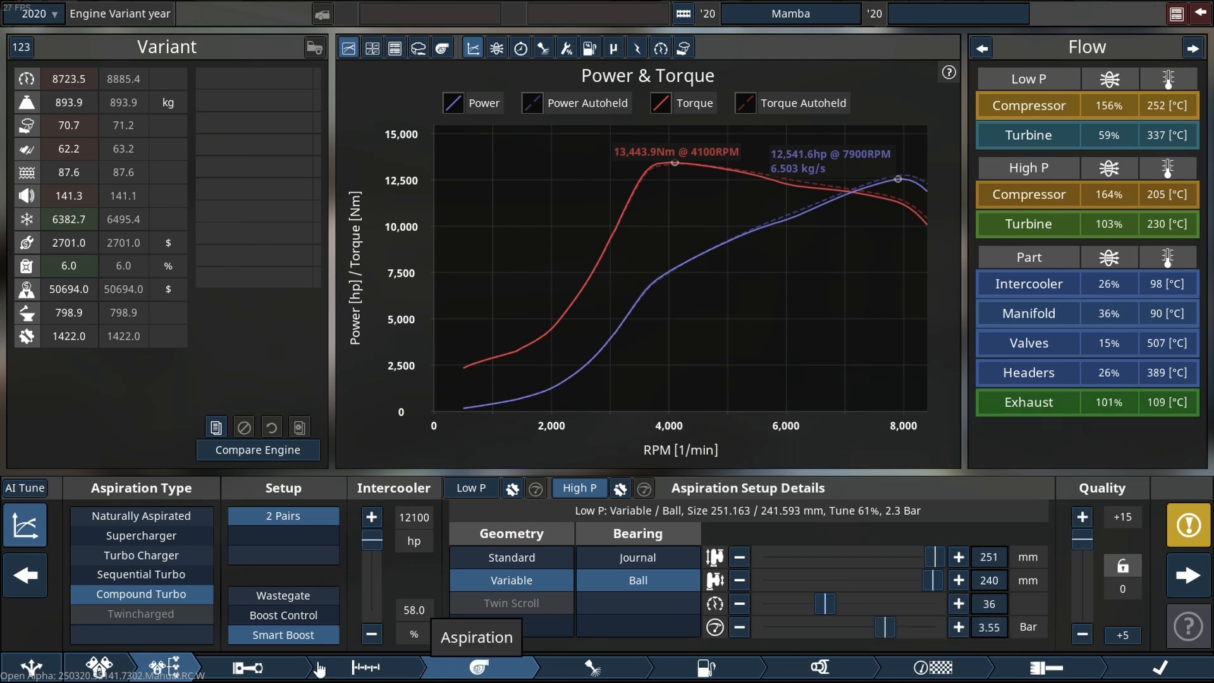
{"action": "mouse_move", "coordinate": [742, 667]}
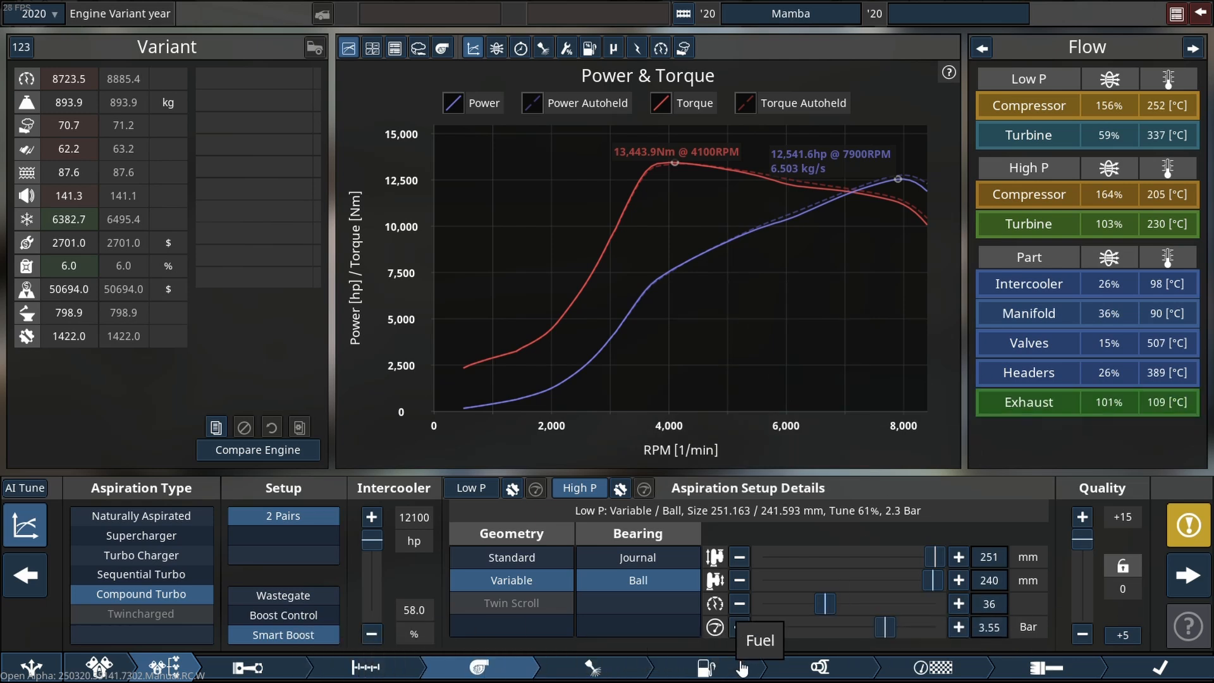
Check the exhaust, then enlarge the low- and high-pressure turbine sizing toward 12,935 hp
{"action": "left_click", "coordinate": [817, 666]}
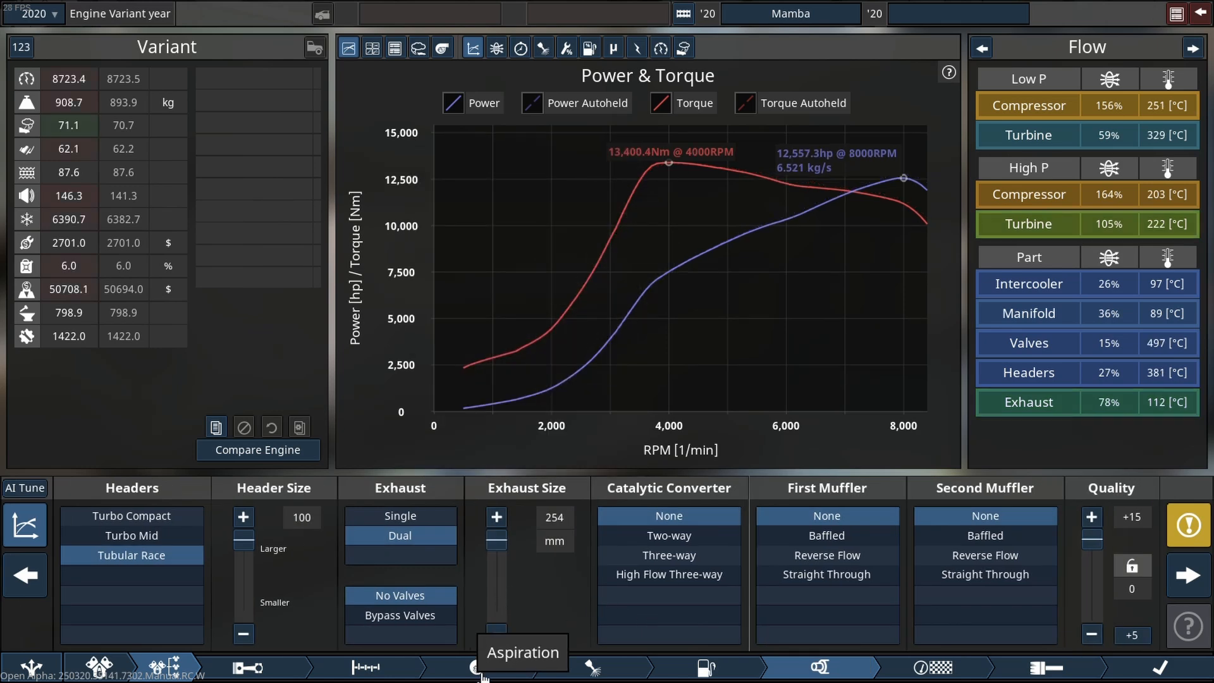
{"action": "left_click", "coordinate": [476, 668]}
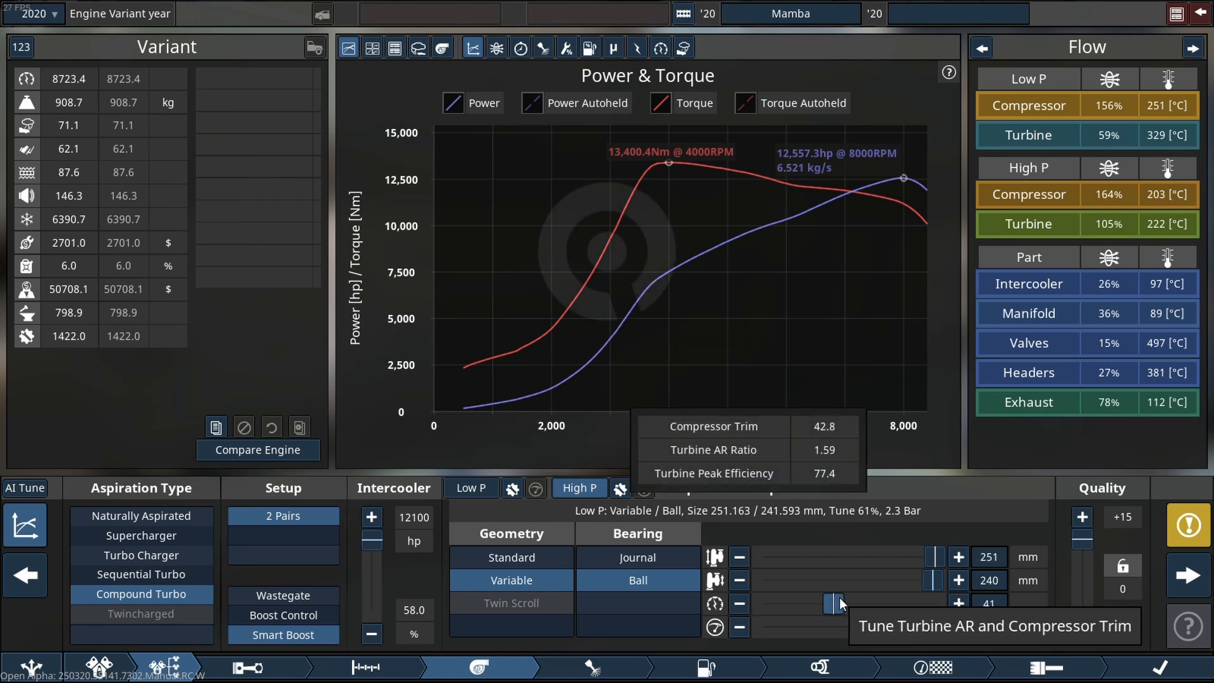
{"action": "left_click_drag", "start_coordinate": [840, 600], "coordinate": [859, 600]}
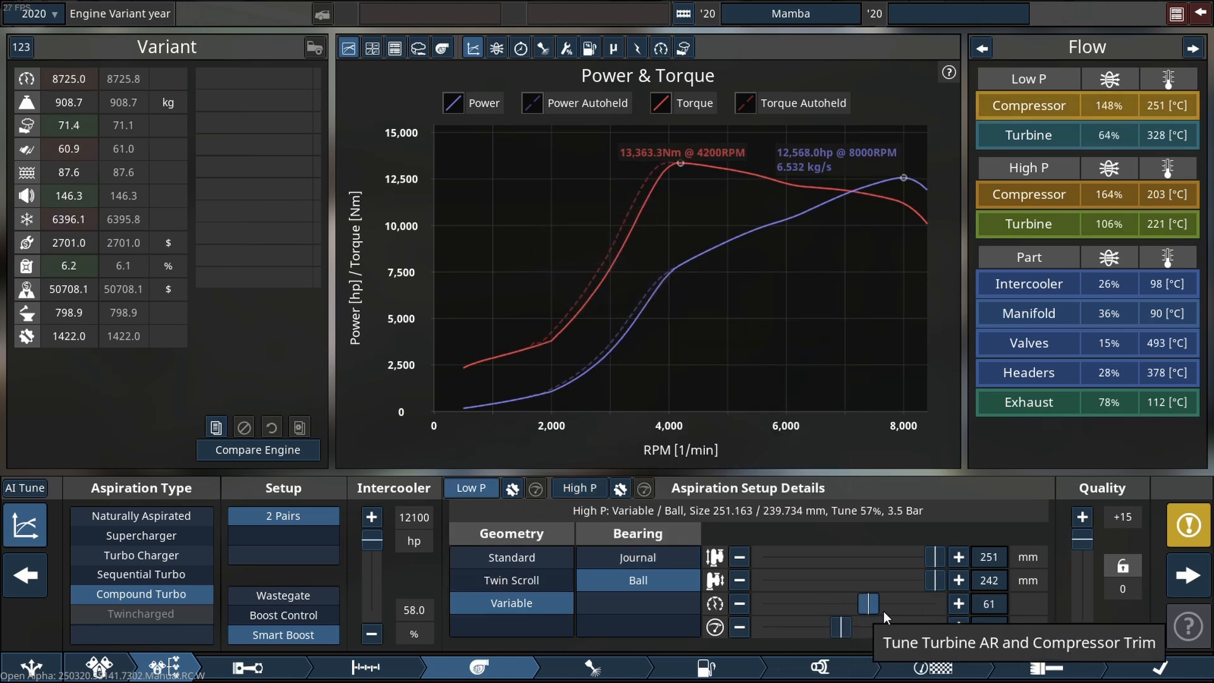
{"action": "left_click_drag", "start_coordinate": [866, 603], "coordinate": [886, 602]}
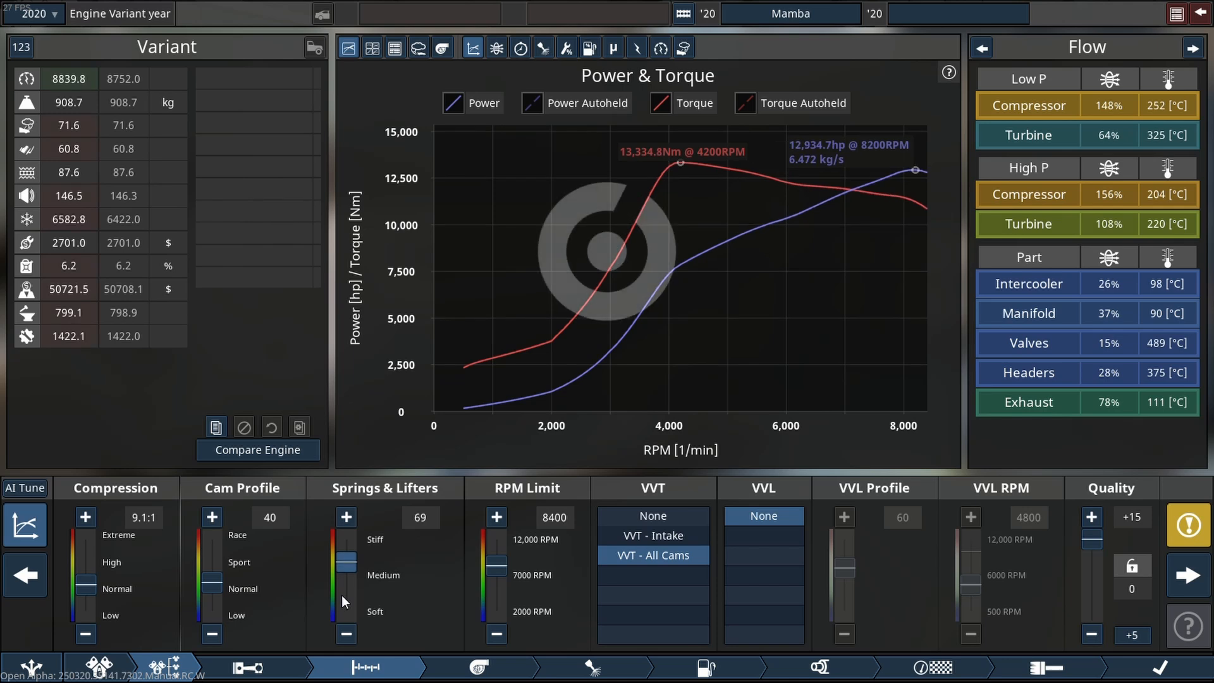
Adjust the cam profile, drop compression to 7.5:1 and stiffen springs to 78
{"action": "left_click", "coordinate": [210, 516]}
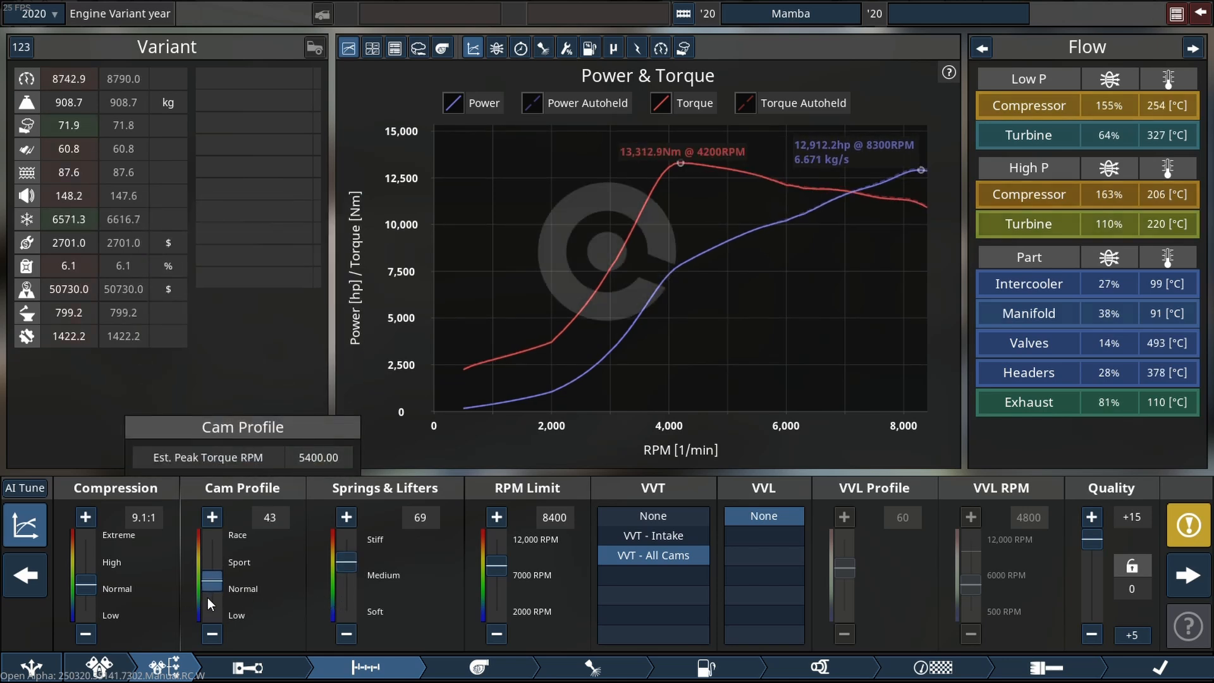
{"action": "left_click", "coordinate": [211, 634]}
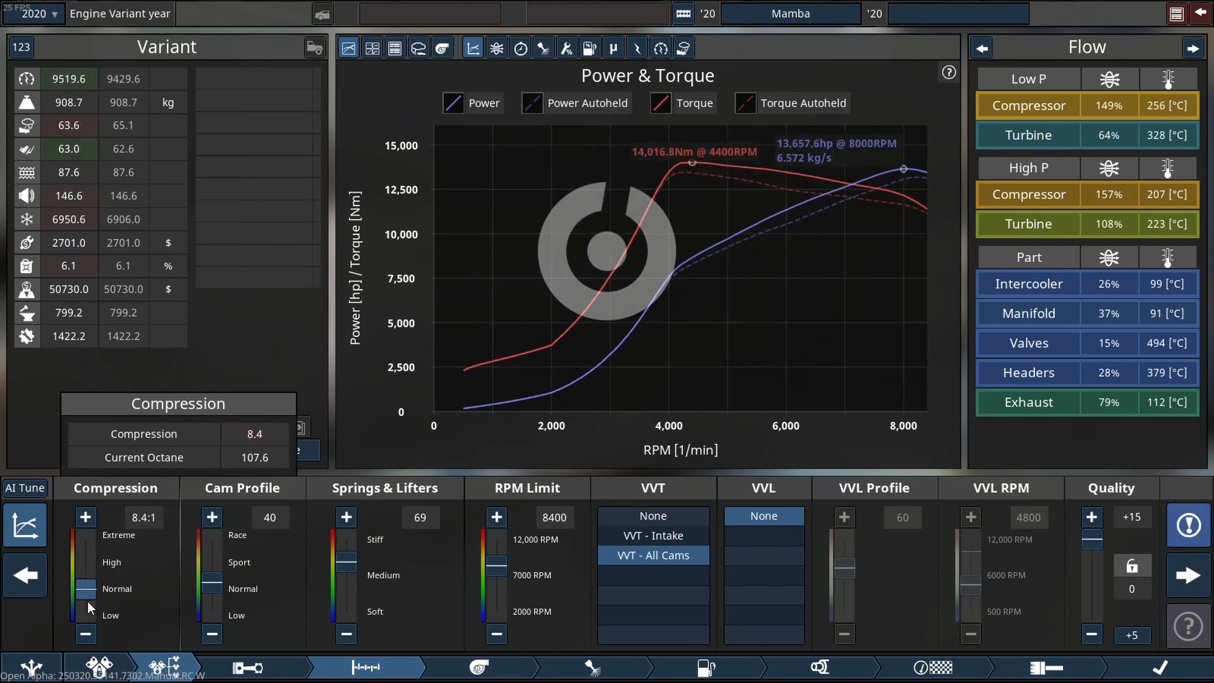
{"action": "left_click", "coordinate": [85, 634]}
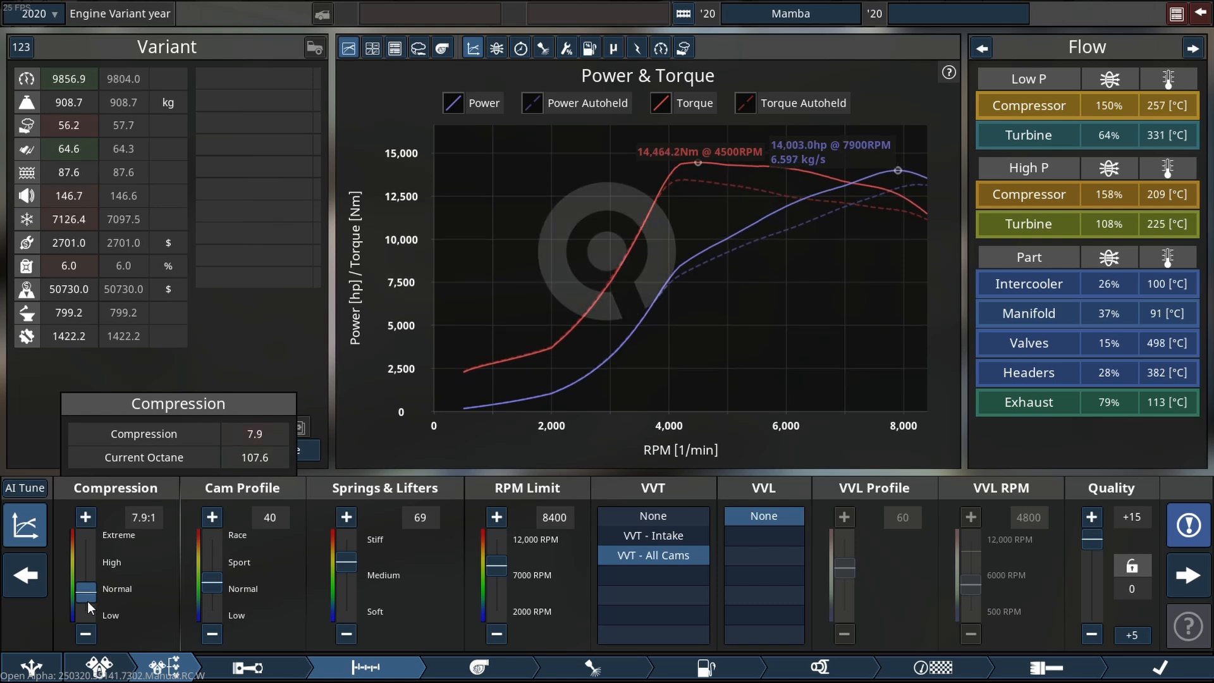
{"action": "left_click", "coordinate": [85, 634]}
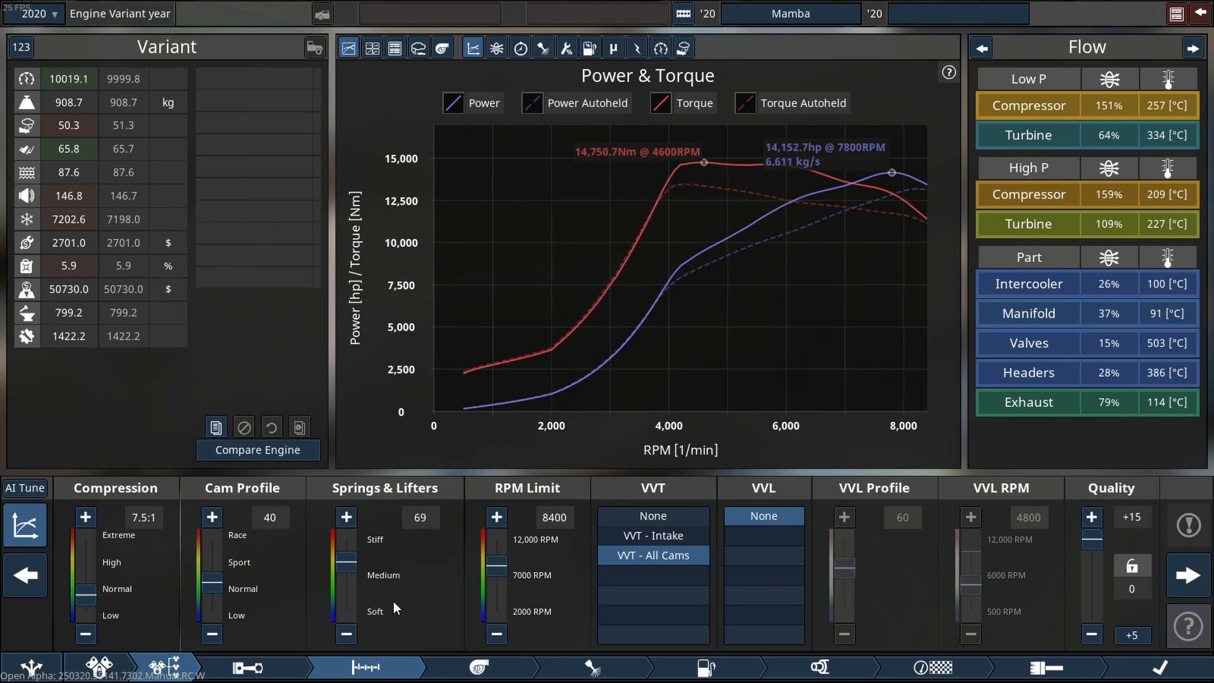
{"action": "left_click_drag", "start_coordinate": [346, 589], "coordinate": [346, 557]}
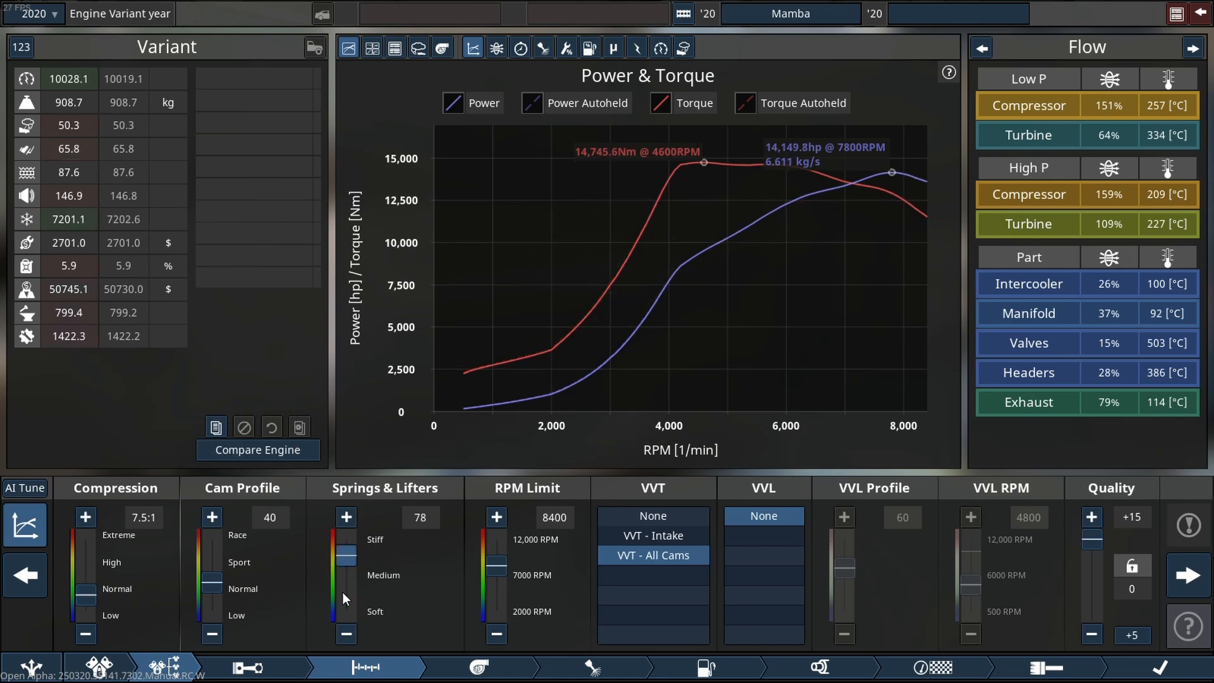
{"action": "mouse_move", "coordinate": [593, 667]}
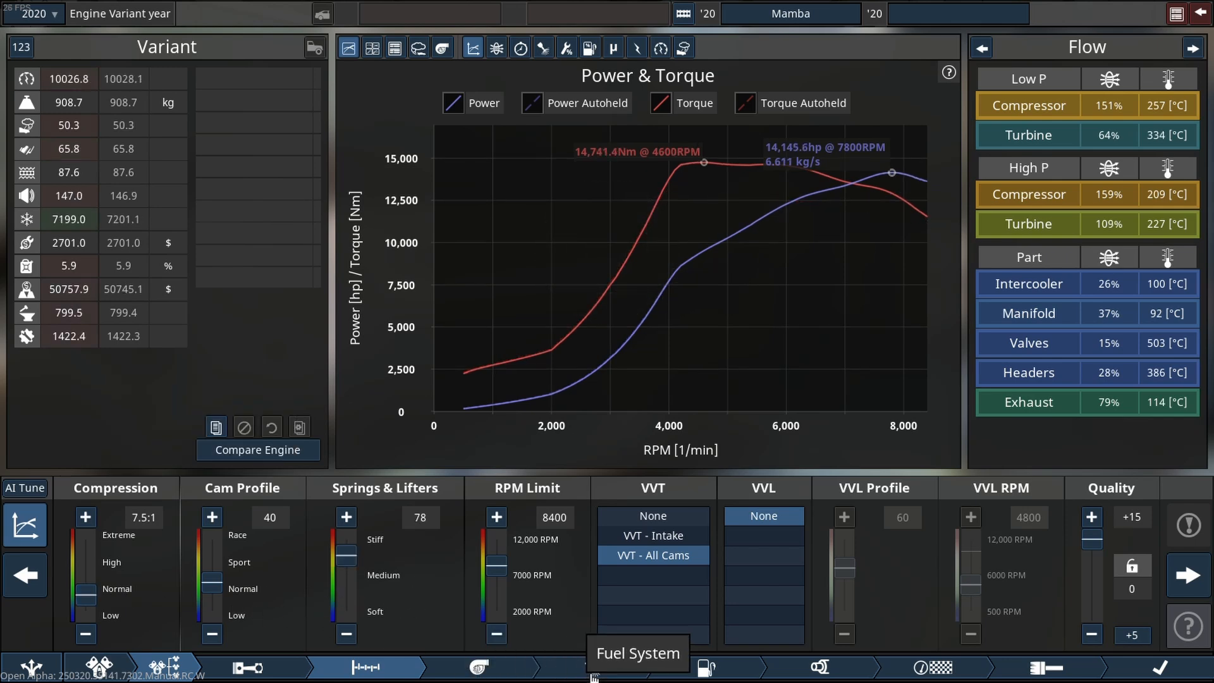
Set ignition timing to 57 in the fuel system, reaching about 14,158 hp
{"action": "left_click", "coordinate": [592, 668]}
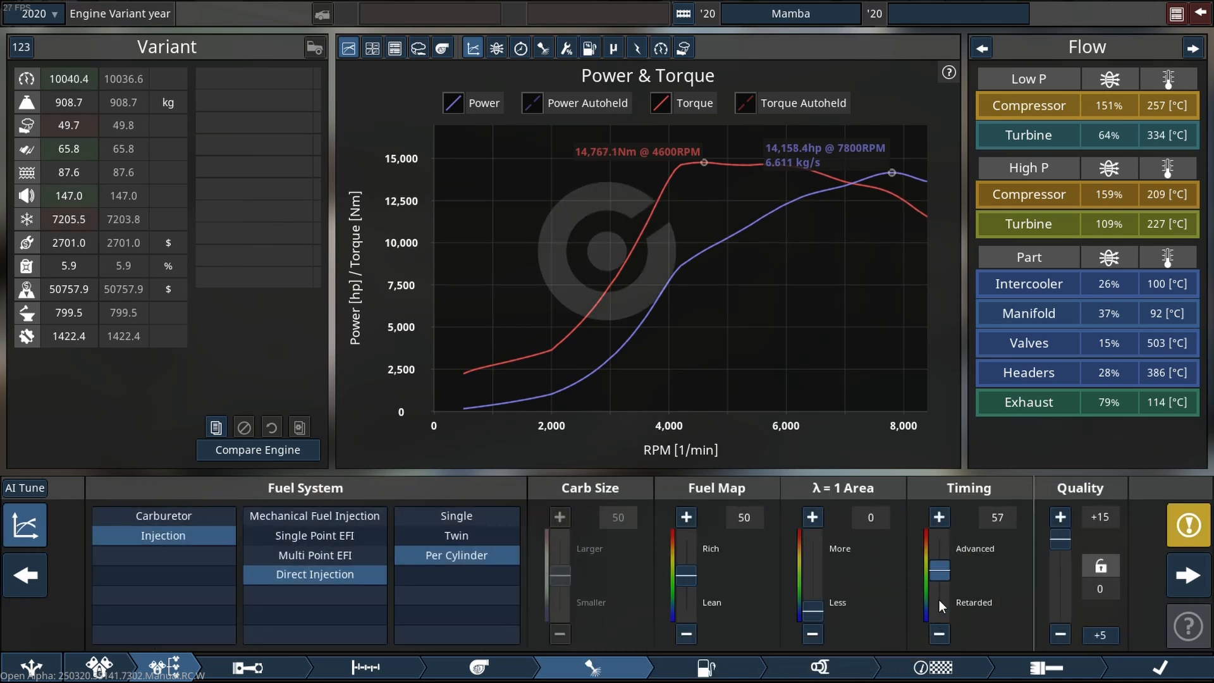
{"action": "left_click", "coordinate": [1189, 528]}
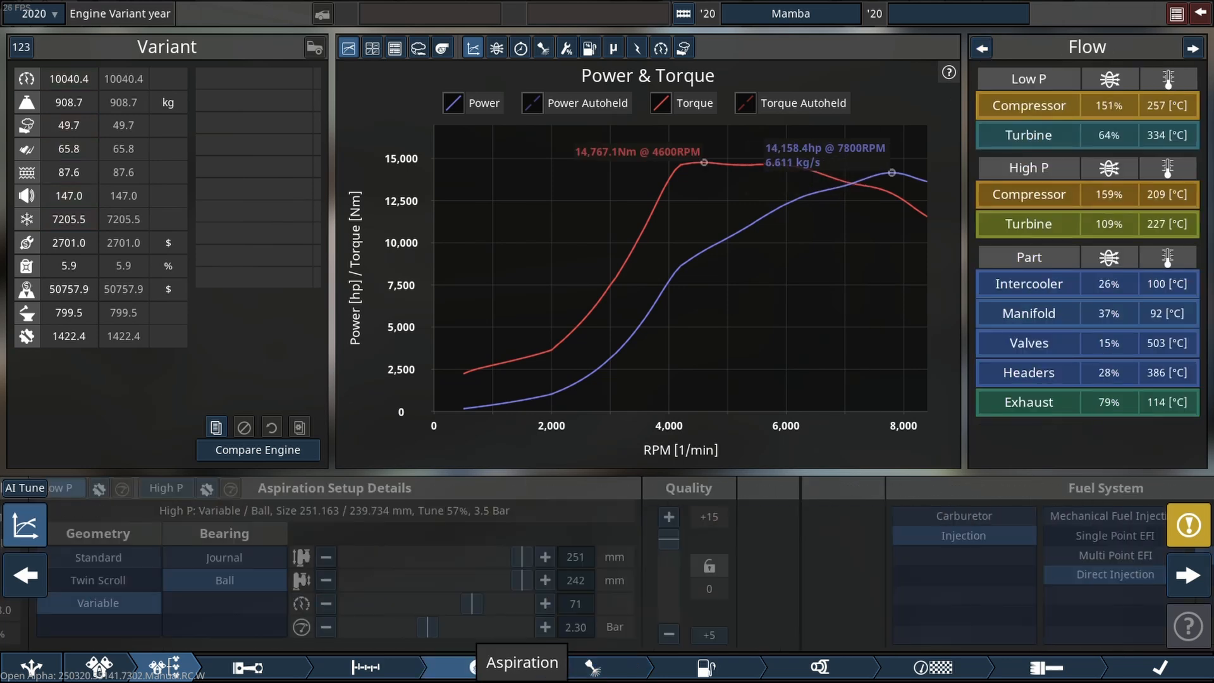
Increase high- and low-pressure turbo boost and turbine sizing to push output past 15,000 hp
{"action": "left_click", "coordinate": [521, 662]}
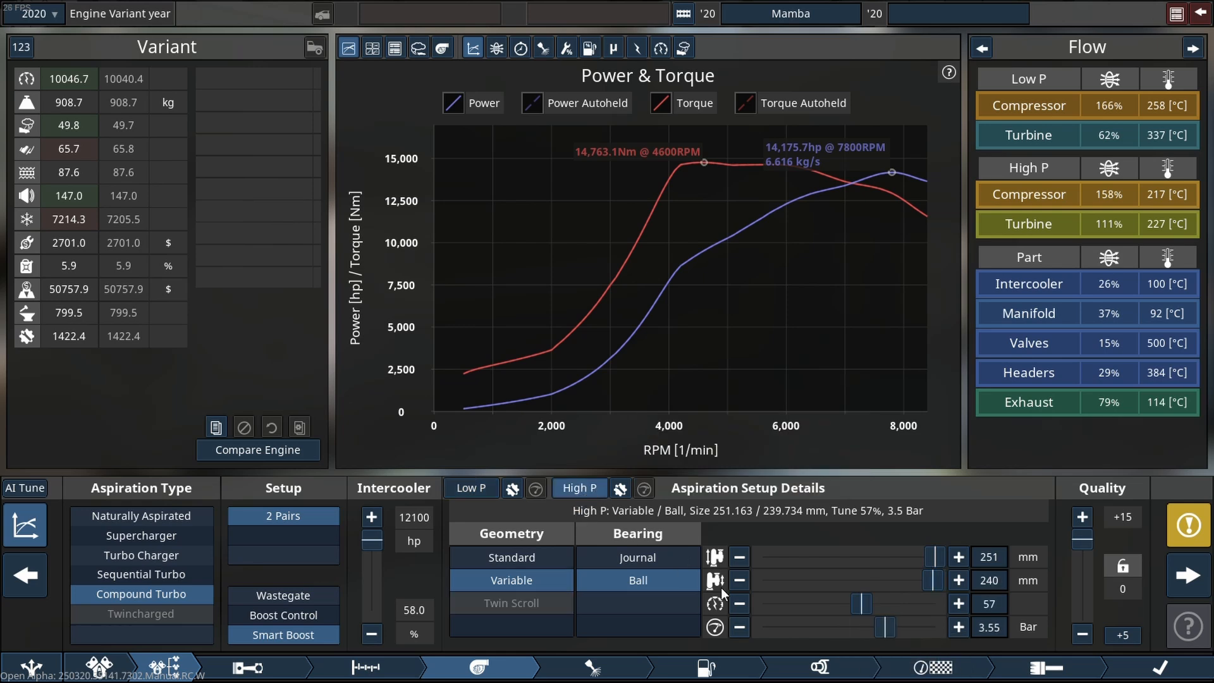
{"action": "left_click_drag", "start_coordinate": [882, 628], "coordinate": [898, 628]}
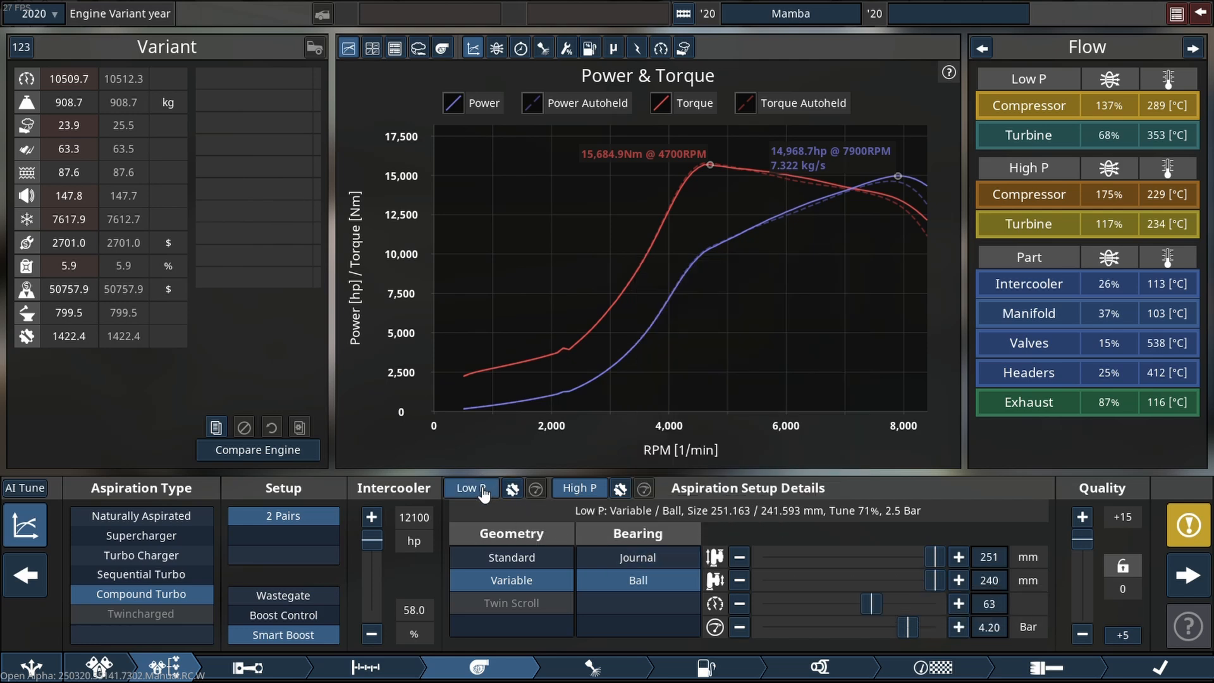
{"action": "left_click", "coordinate": [578, 487]}
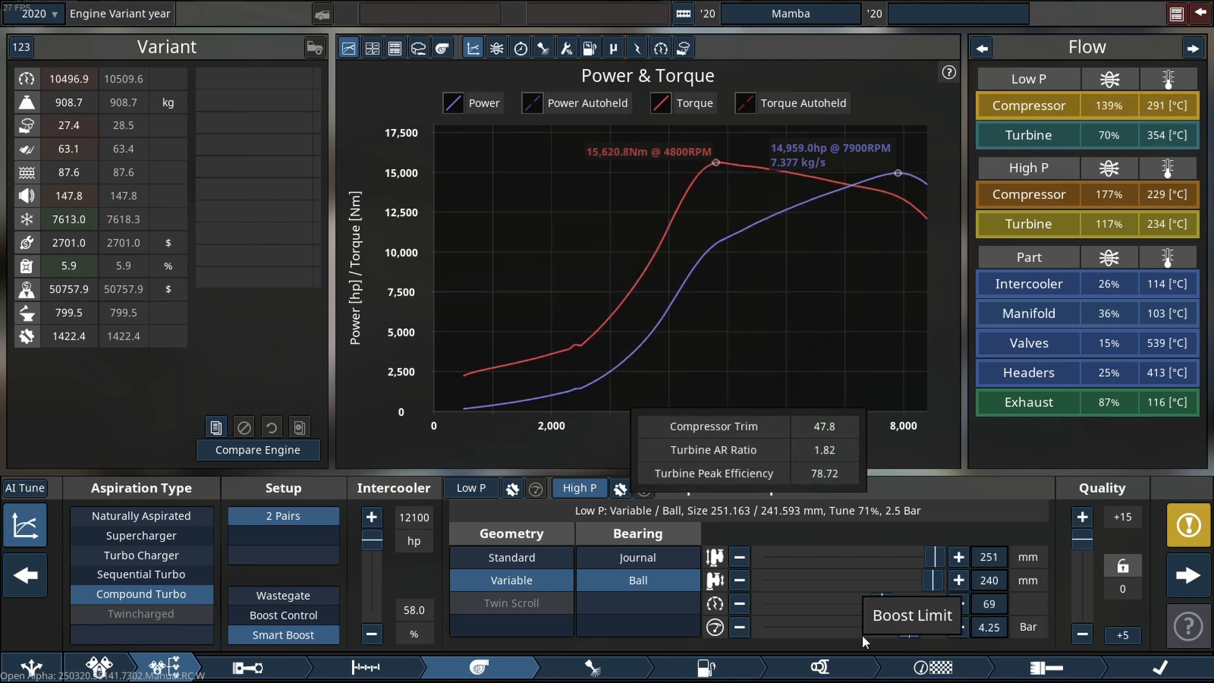
{"action": "left_click", "coordinate": [196, 668]}
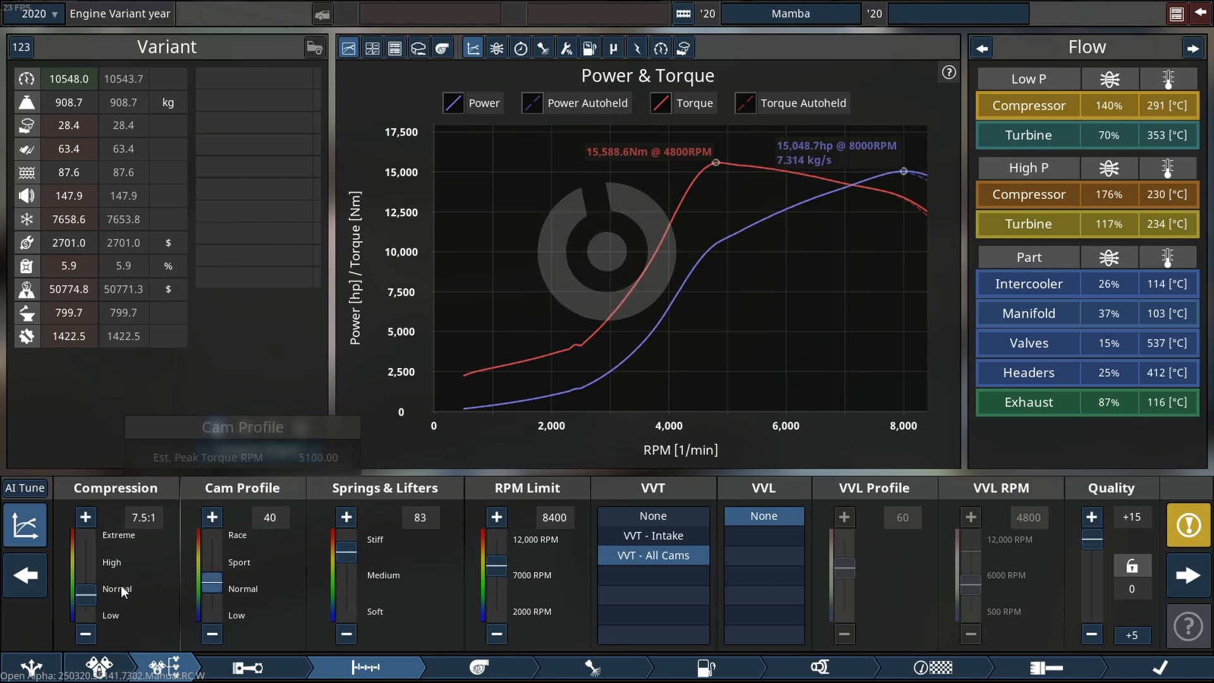
Set compression to 7.1:1 and the rev limit to 8200 RPM for about 15,337 hp
{"action": "left_click", "coordinate": [85, 611]}
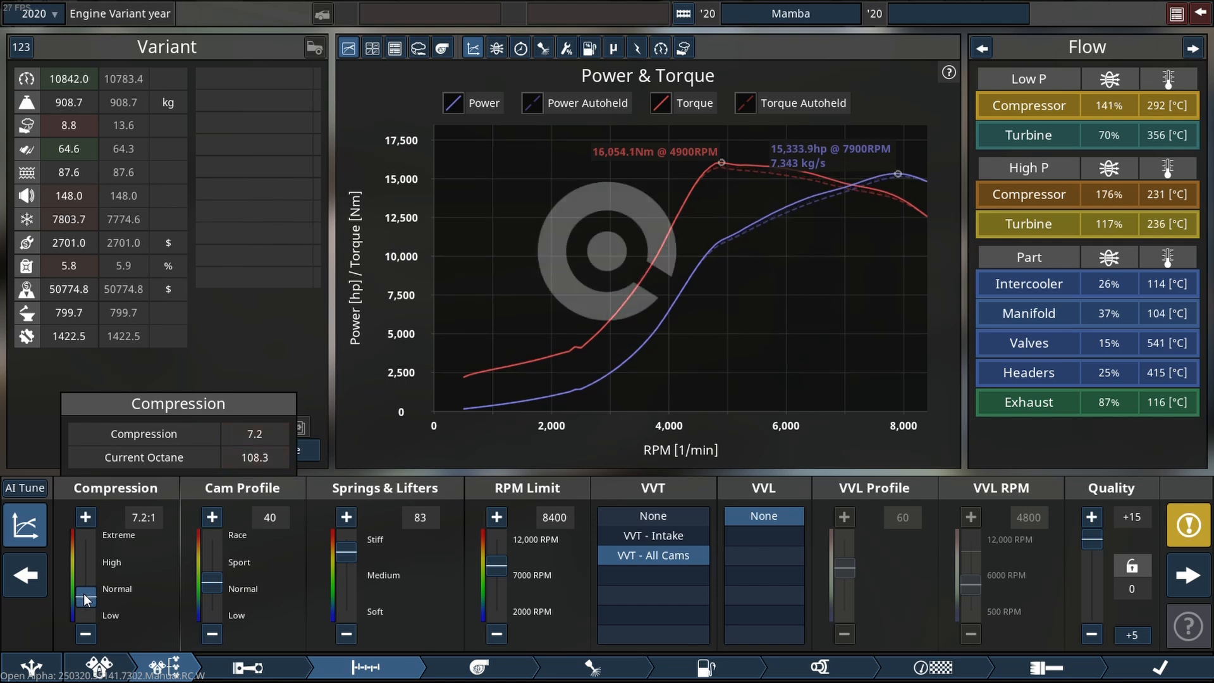
{"action": "left_click", "coordinate": [980, 48]}
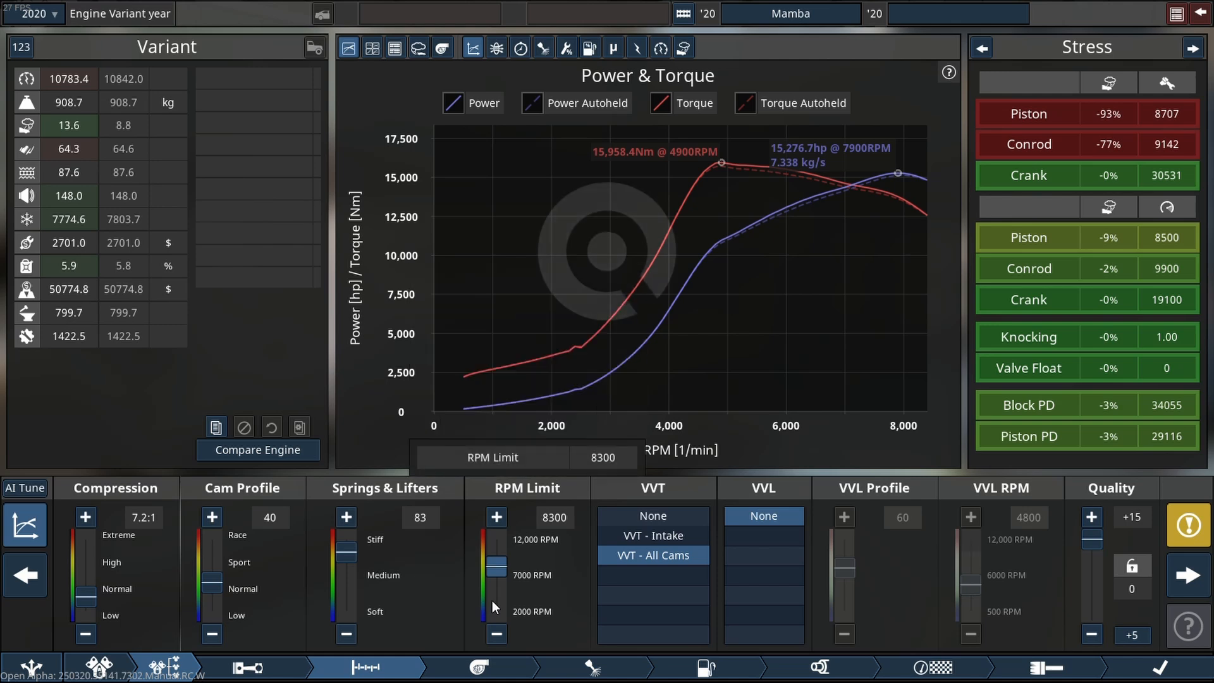
{"action": "left_click", "coordinate": [496, 633]}
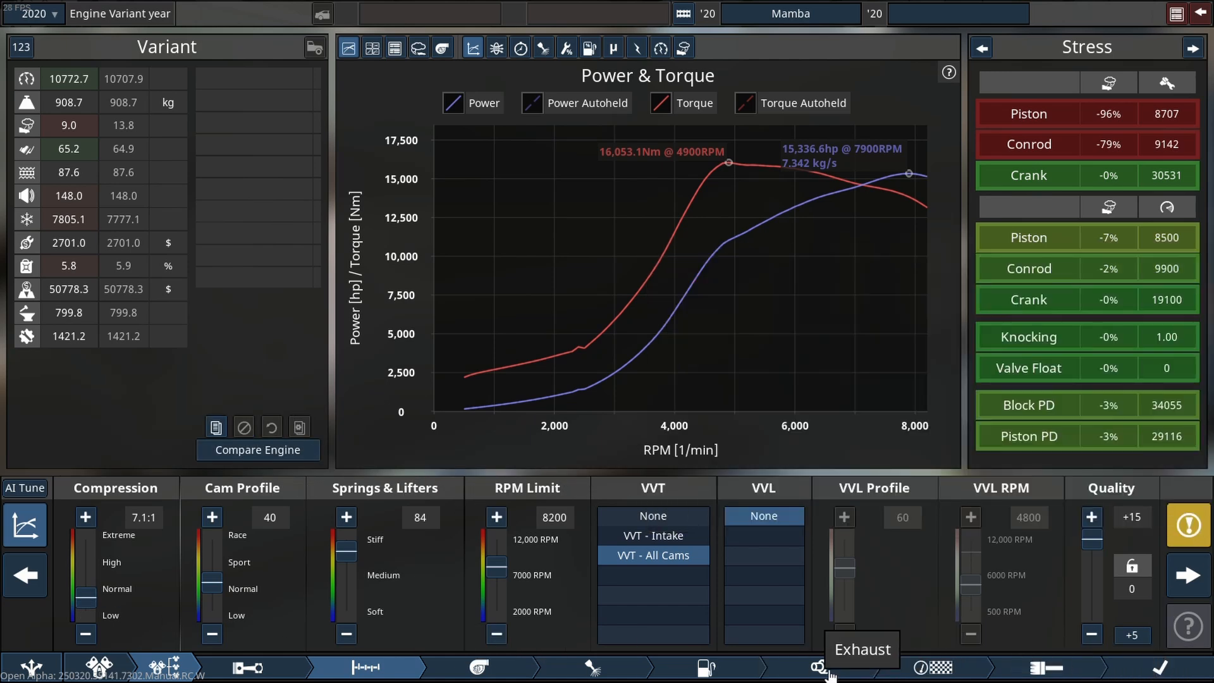
Reduce the exhaust header size to 98, edging output to about 15,342 hp
{"action": "left_click", "coordinate": [818, 668]}
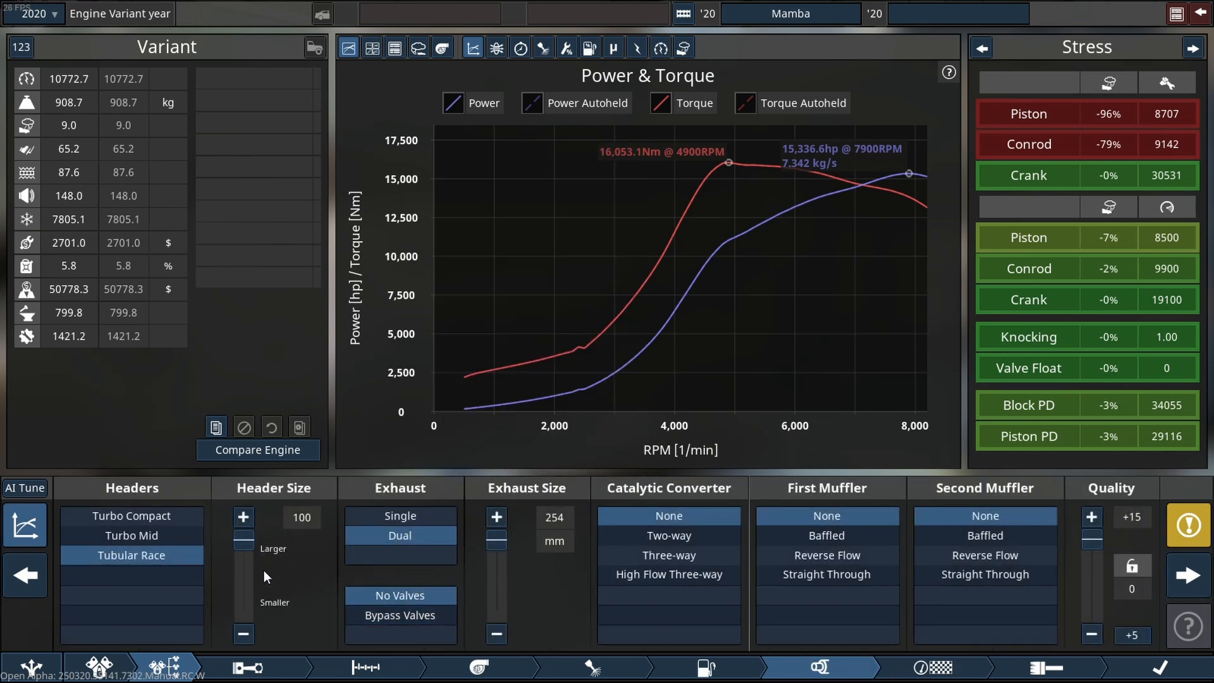
{"action": "left_click", "coordinate": [243, 634]}
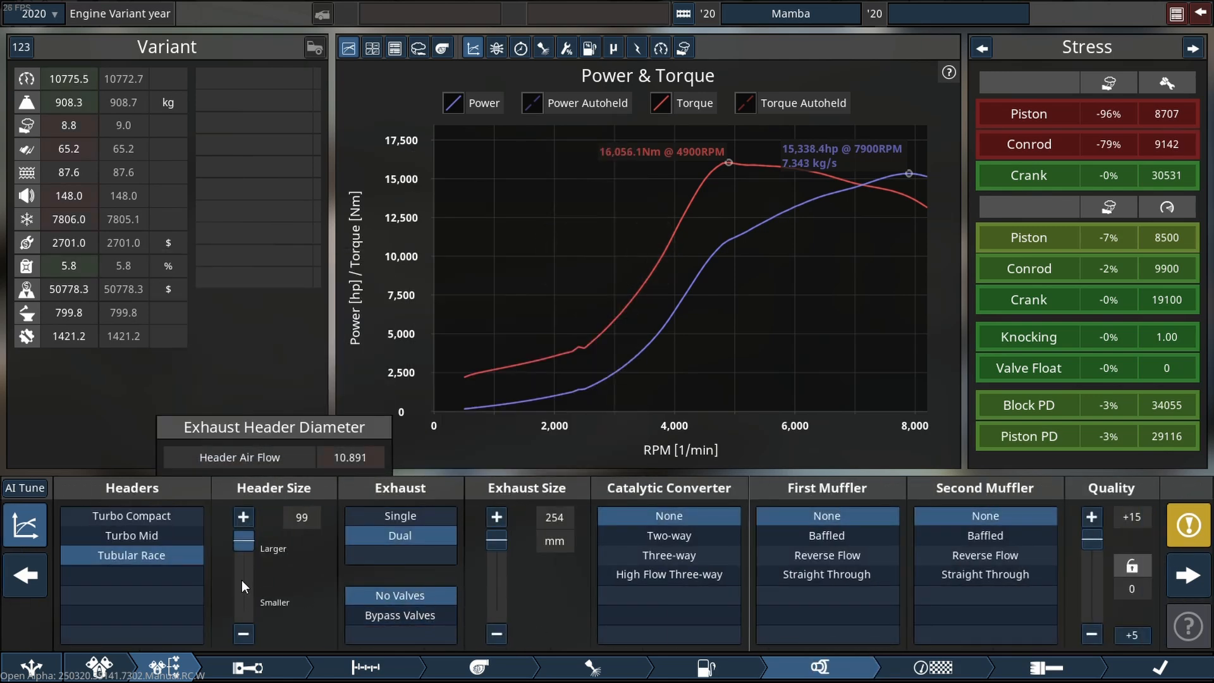
{"action": "left_click", "coordinate": [242, 634]}
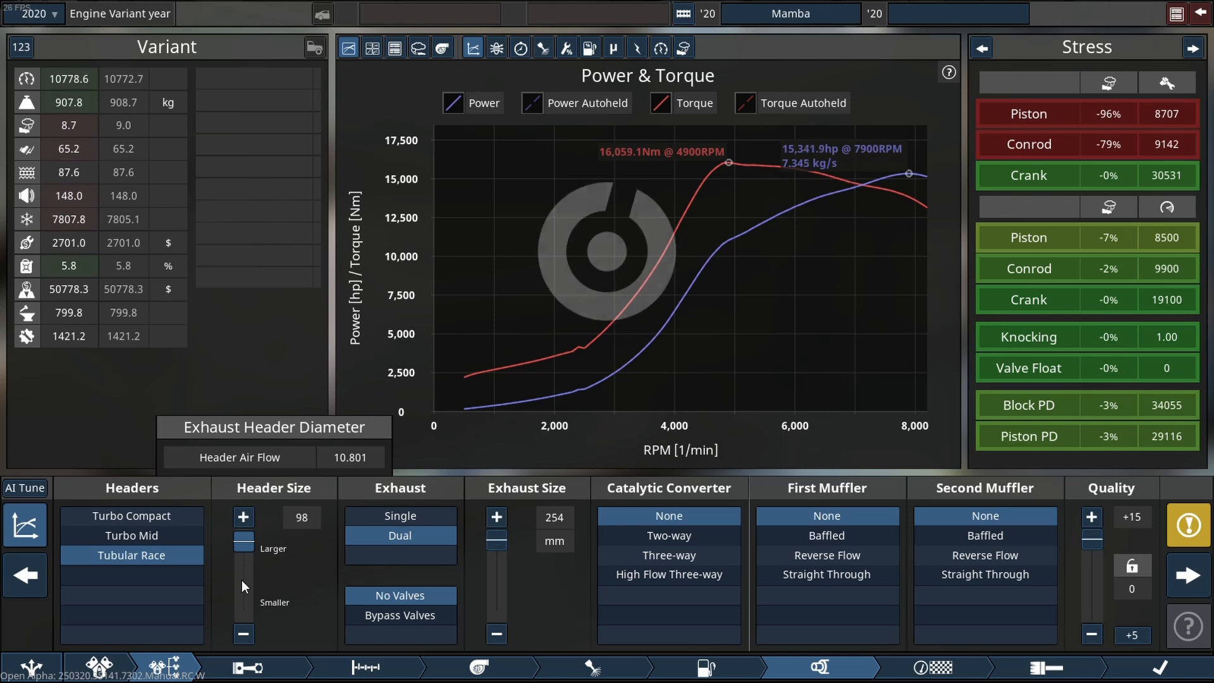
{"action": "left_click", "coordinate": [242, 634]}
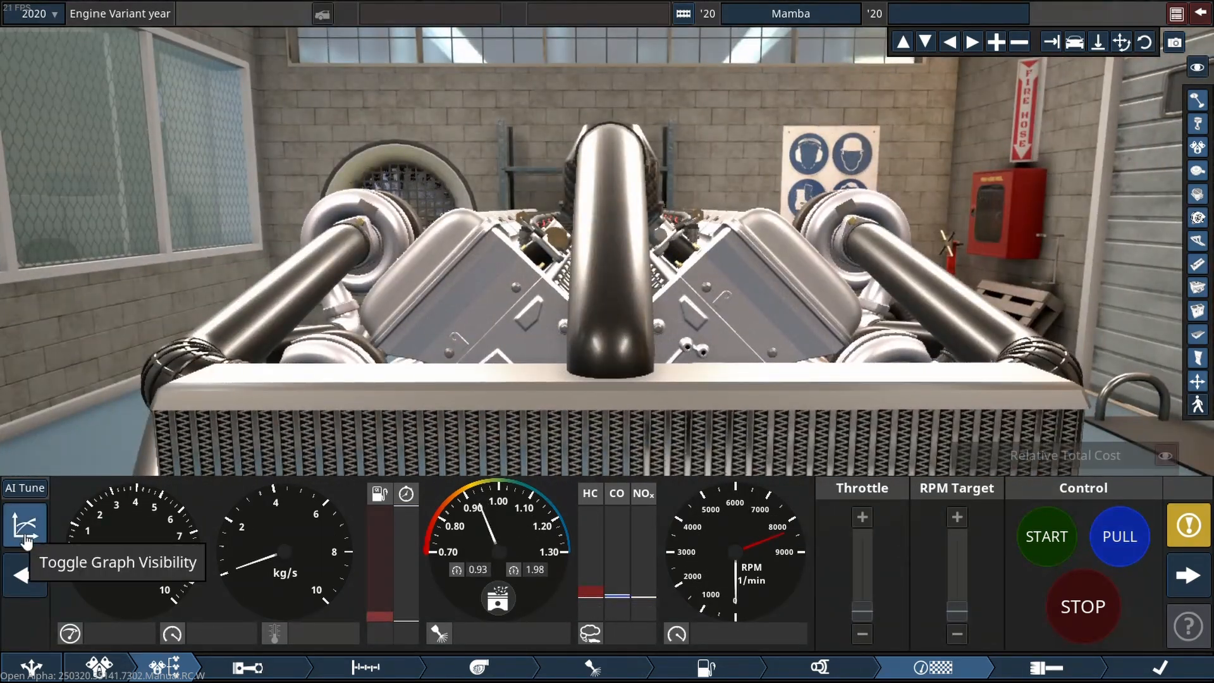
Show the dyno's power and torque graph
{"action": "left_click", "coordinate": [25, 525]}
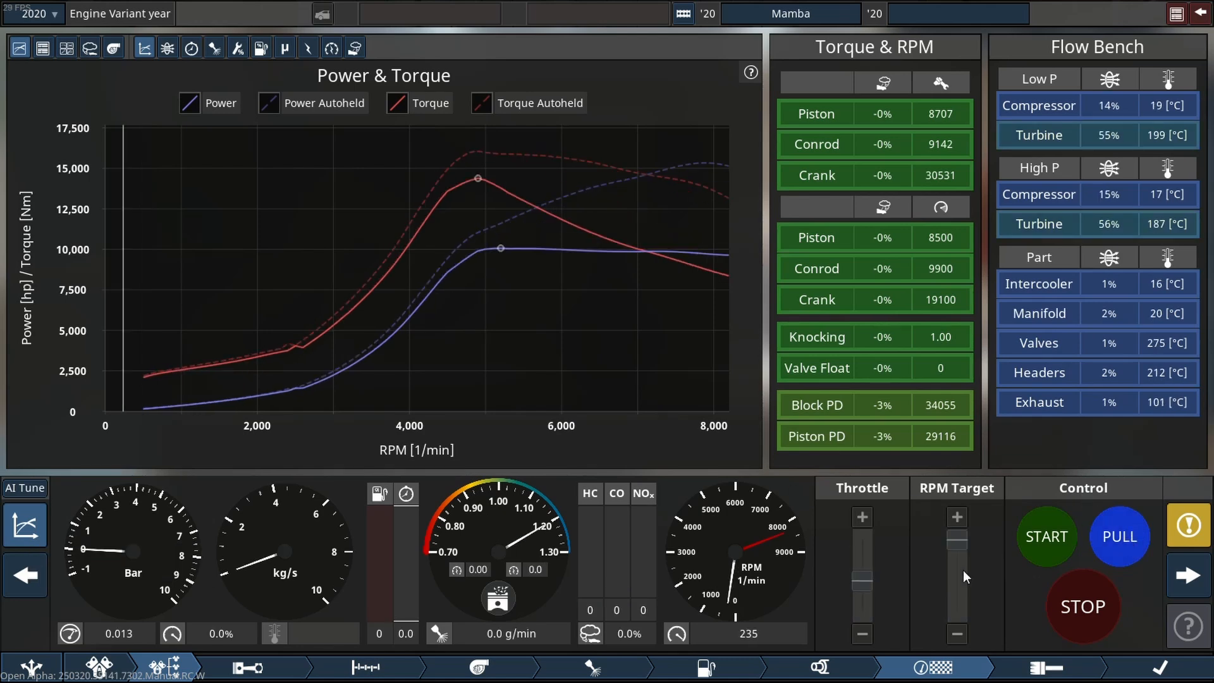
Run a dyno pull reaching about 15,320 hp near 7,950 rpm, then stop it
{"action": "left_click", "coordinate": [1045, 536]}
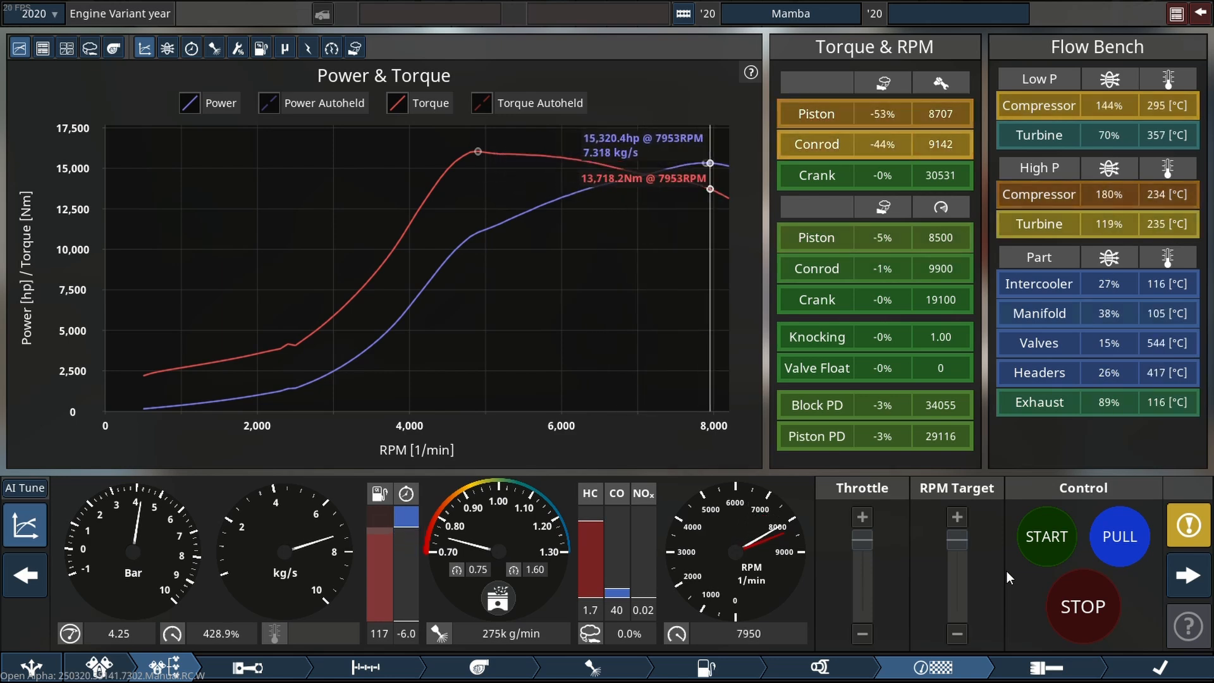
{"action": "left_click", "coordinate": [1082, 607]}
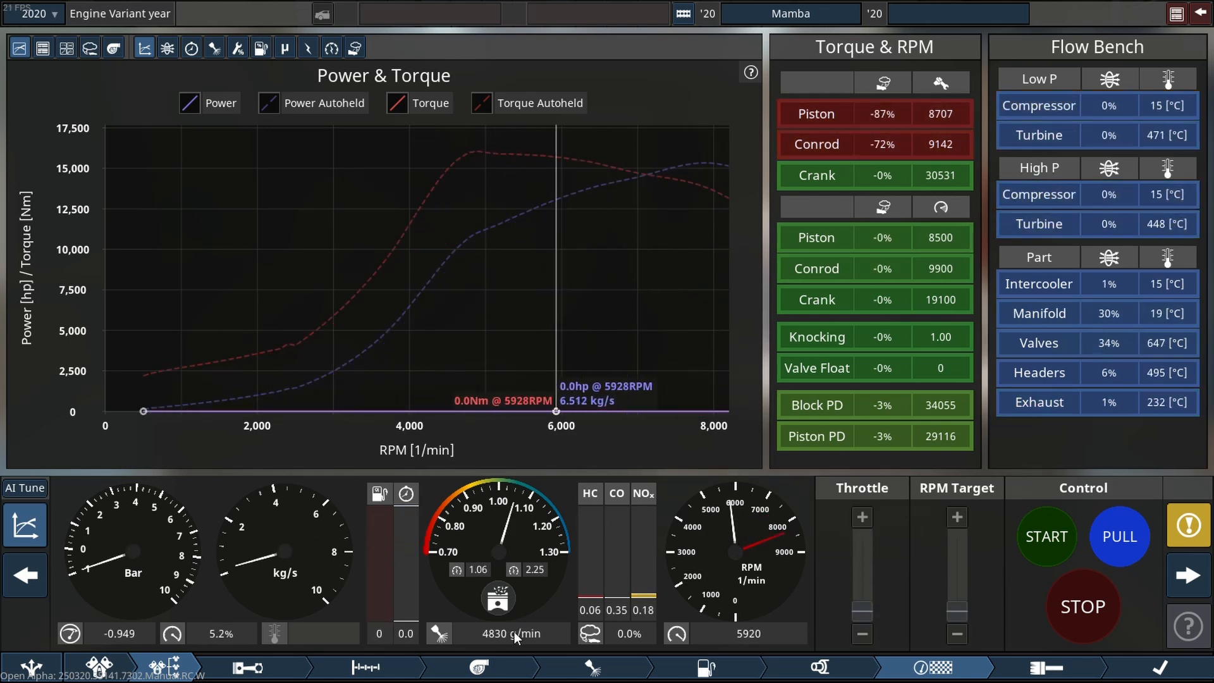